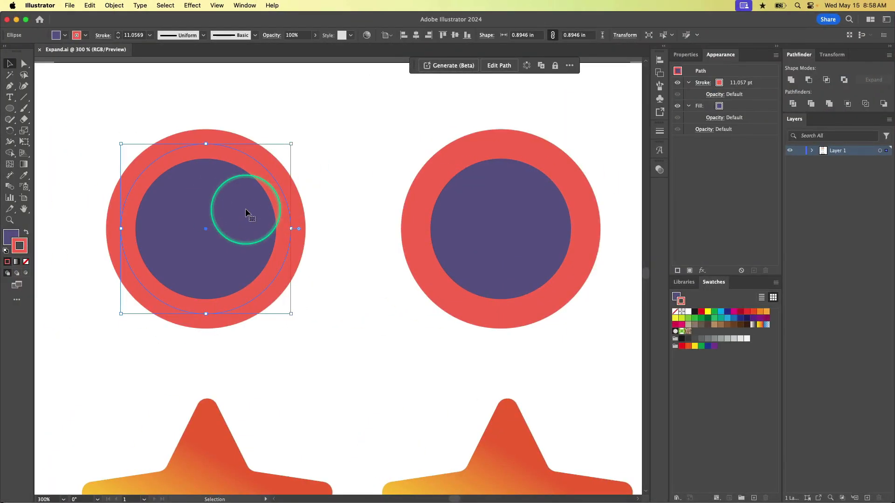
Expand the selected right circle with both Fill and Stroke checked via Object > Expand
{"action": "left_click_drag", "start_coordinate": [247, 214], "coordinate": [226, 243]}
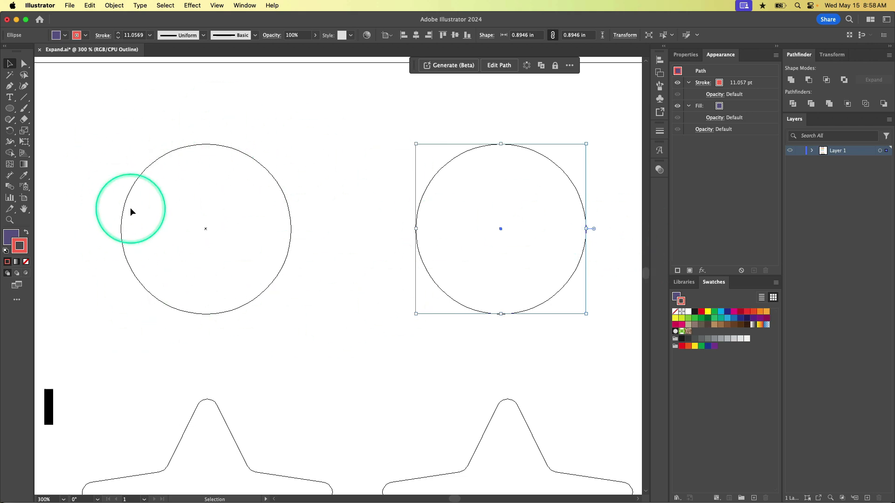
{"action": "mouse_move", "coordinate": [269, 205]}
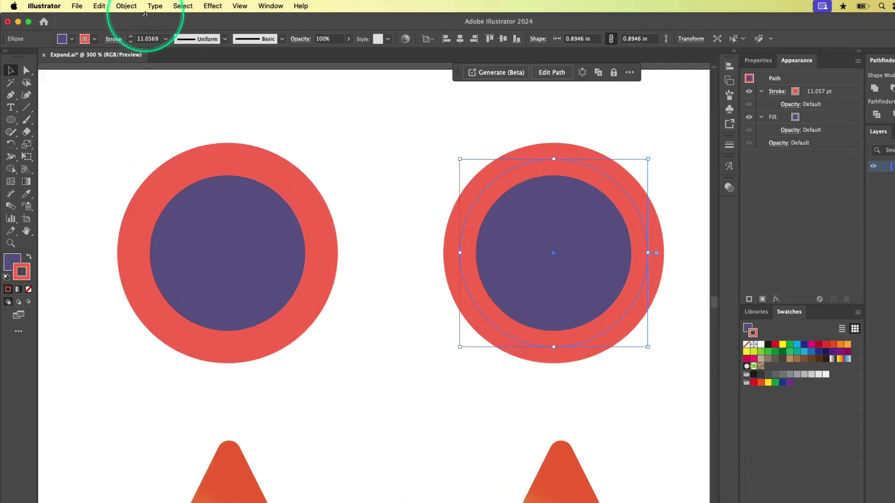
{"action": "left_click", "coordinate": [126, 6]}
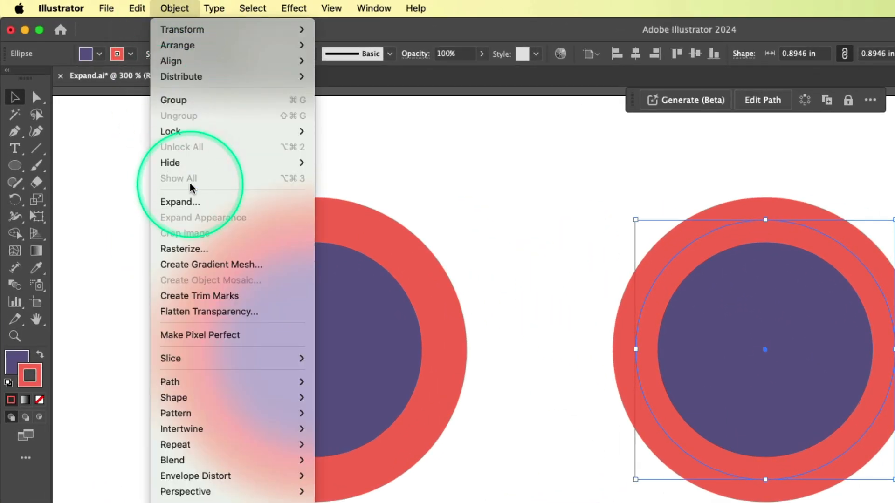
{"action": "left_click", "coordinate": [180, 202]}
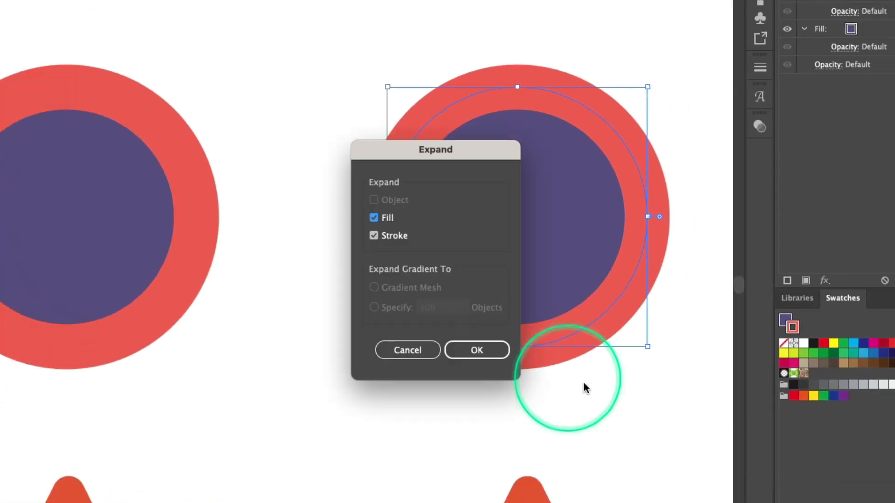
{"action": "mouse_move", "coordinate": [388, 229]}
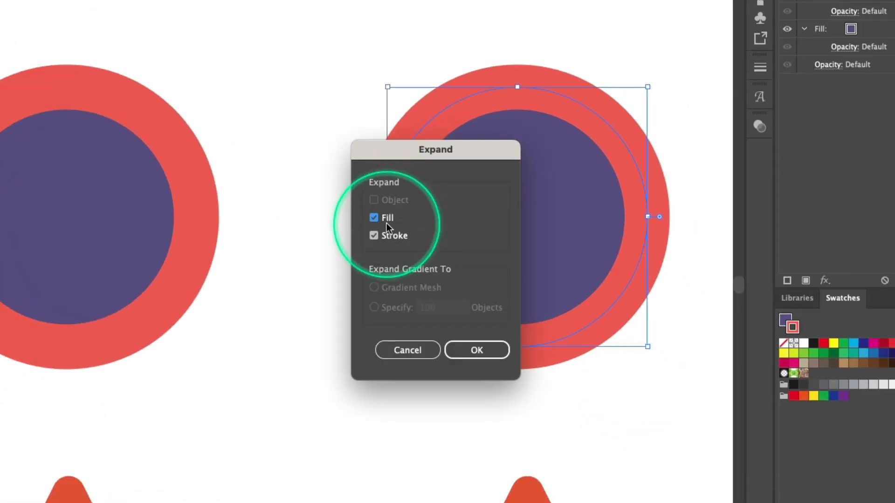
{"action": "left_click", "coordinate": [476, 350]}
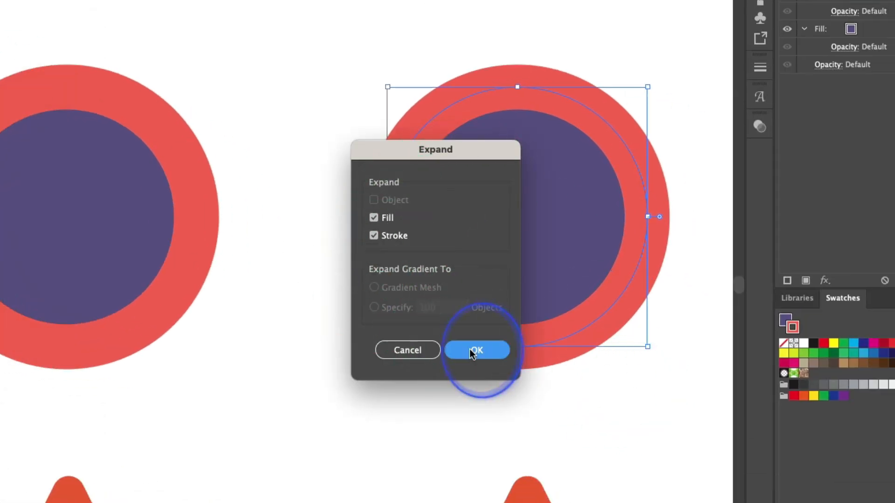
{"action": "left_click", "coordinate": [476, 350]}
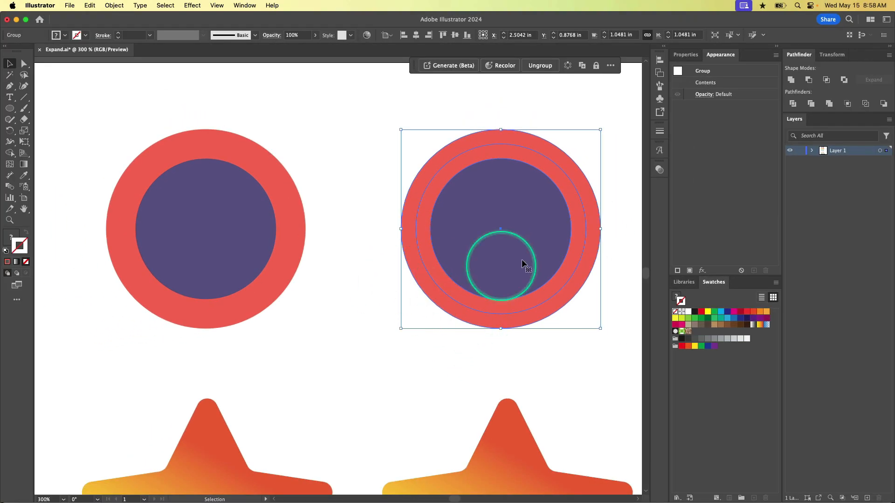
Pull the red ring off the purple circle, then view the three resulting paths in Outline mode
{"action": "left_click_drag", "start_coordinate": [523, 263], "coordinate": [455, 238]}
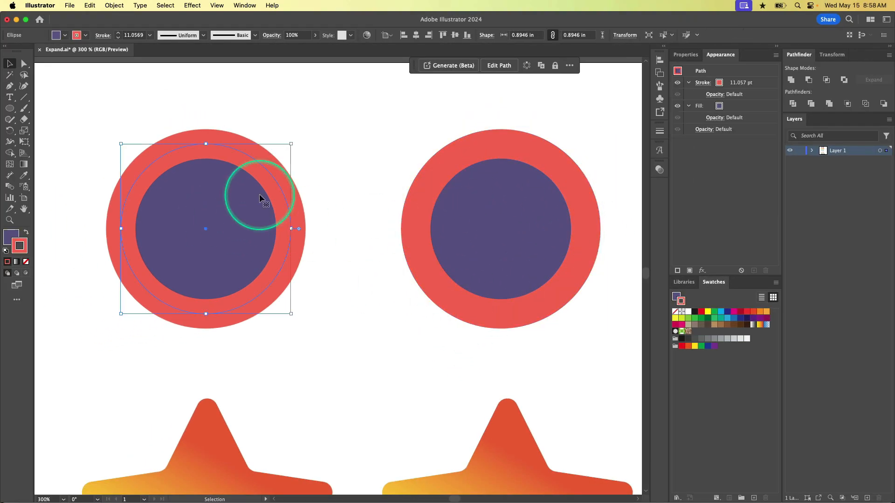
{"action": "mouse_move", "coordinate": [274, 214]}
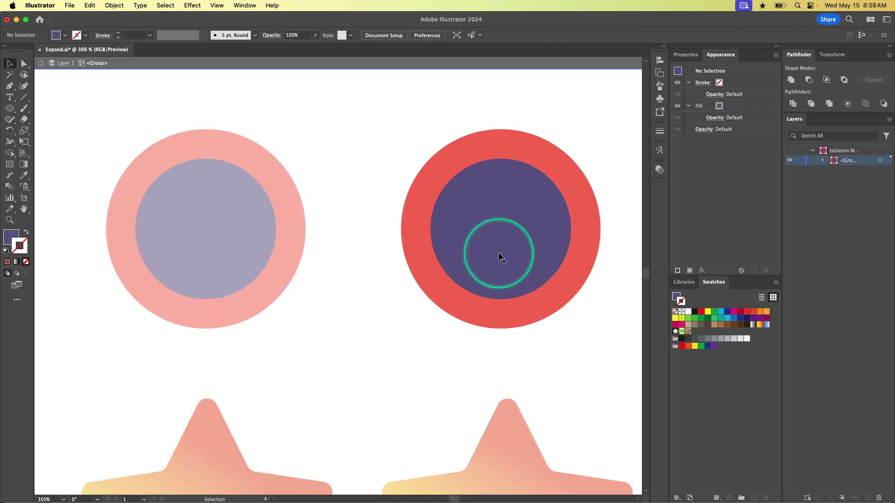
{"action": "left_click_drag", "start_coordinate": [499, 255], "coordinate": [485, 148]}
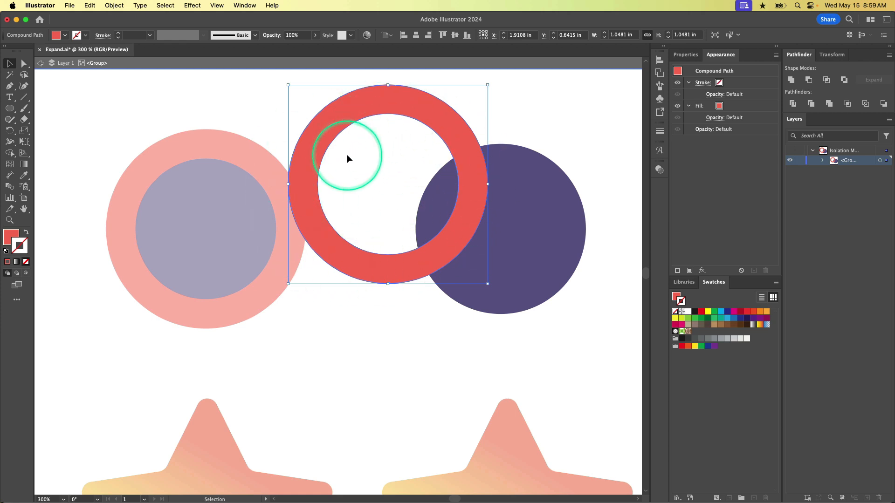
{"action": "mouse_move", "coordinate": [535, 296]}
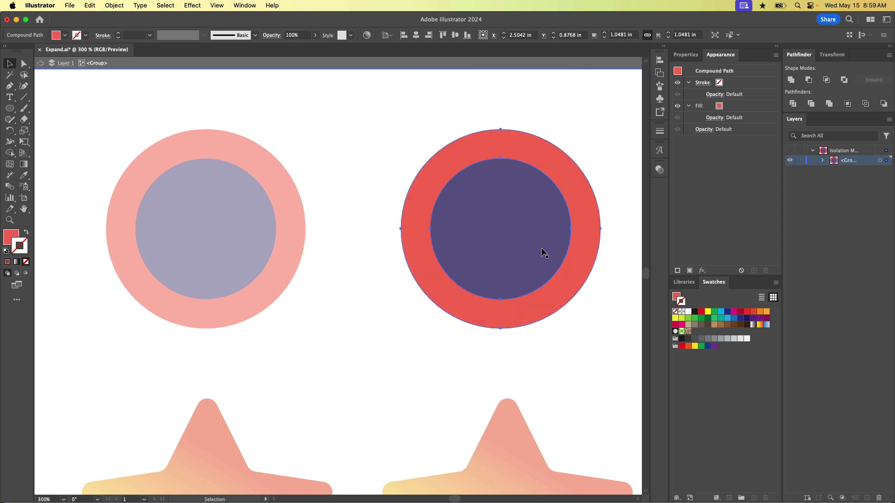
{"action": "key", "text": "cmd+y"}
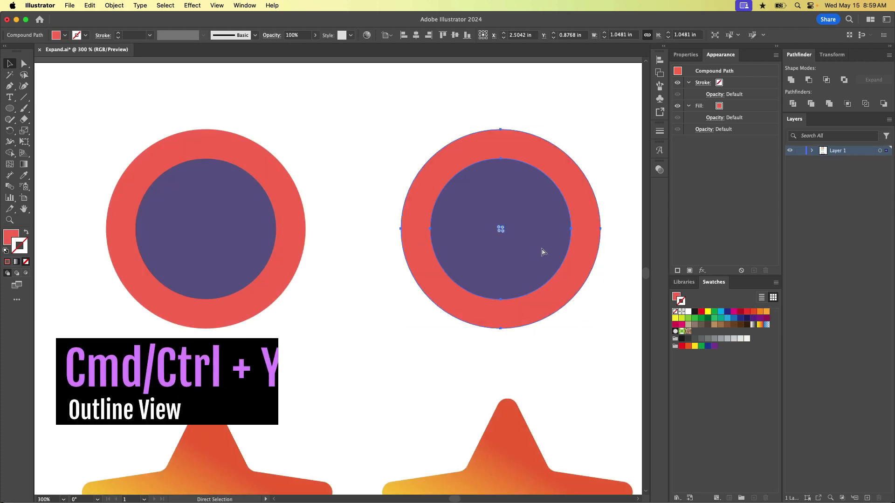
{"action": "key", "text": "cmd+y"}
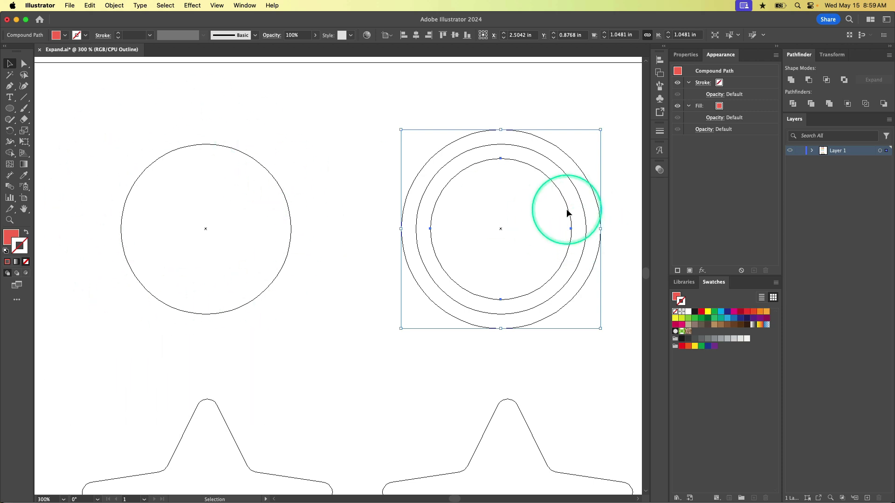
{"action": "left_click_drag", "start_coordinate": [568, 213], "coordinate": [487, 187]}
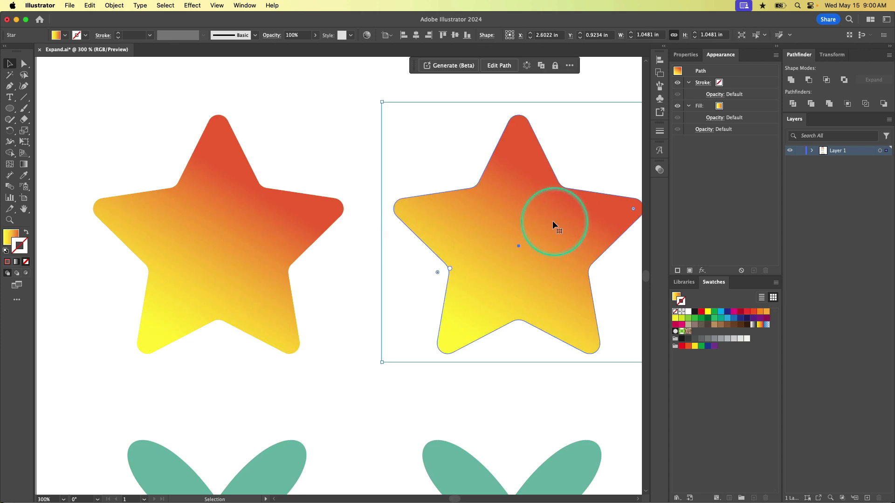
Select the right gradient star and bring up Object > Expand for it
{"action": "left_click_drag", "start_coordinate": [554, 225], "coordinate": [530, 274]}
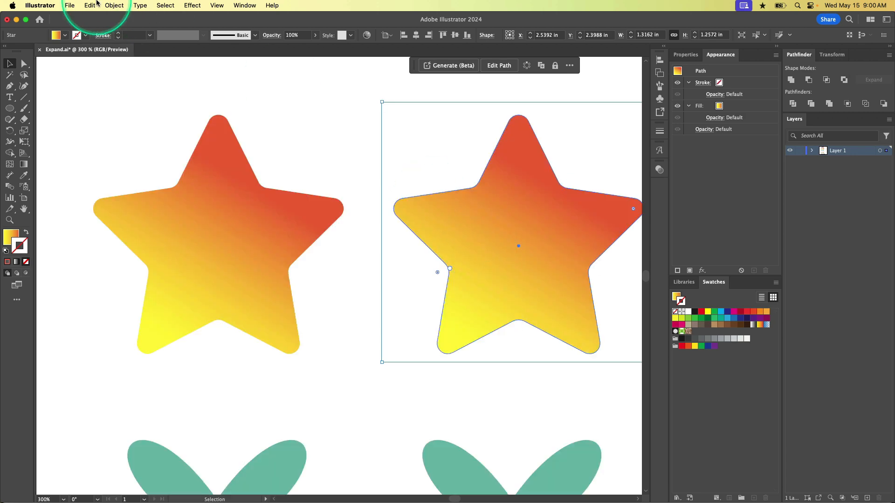
{"action": "left_click", "coordinate": [114, 6]}
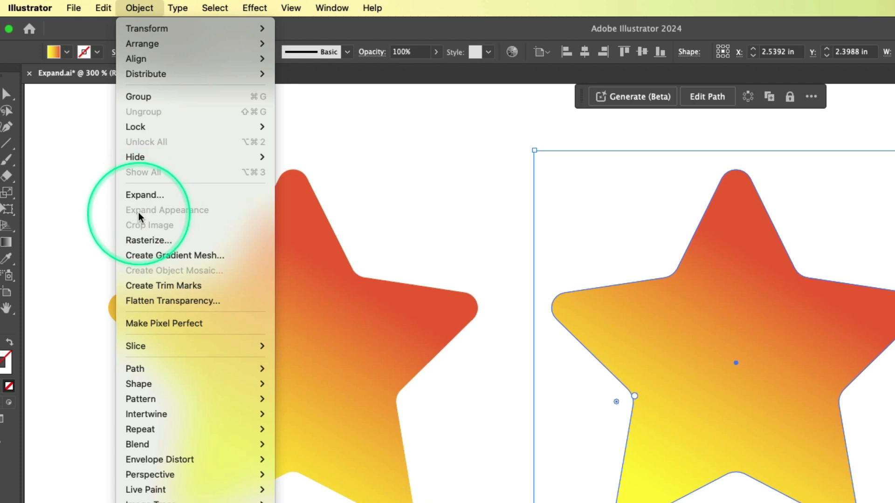
{"action": "mouse_move", "coordinate": [175, 213]}
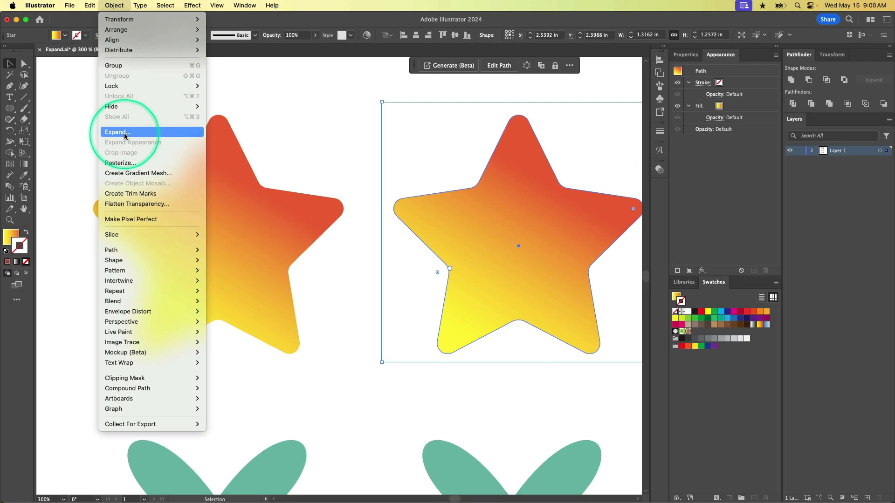
{"action": "left_click", "coordinate": [117, 131]}
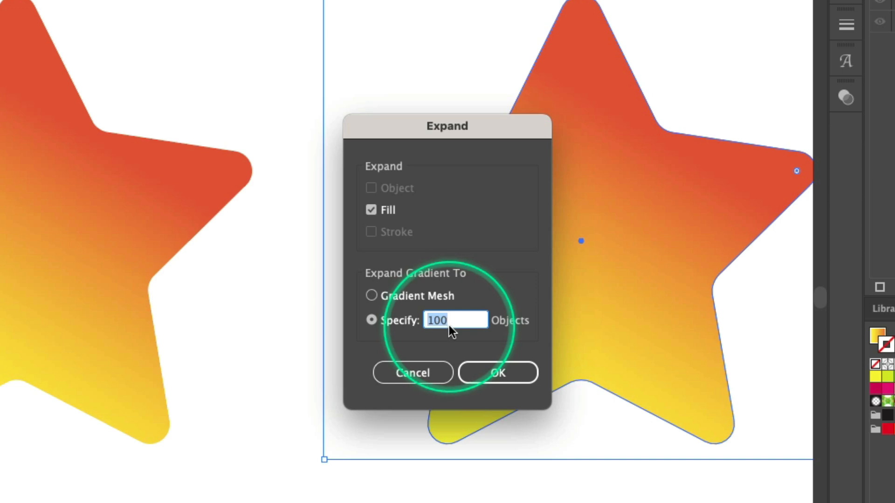
{"action": "mouse_move", "coordinate": [670, 288]}
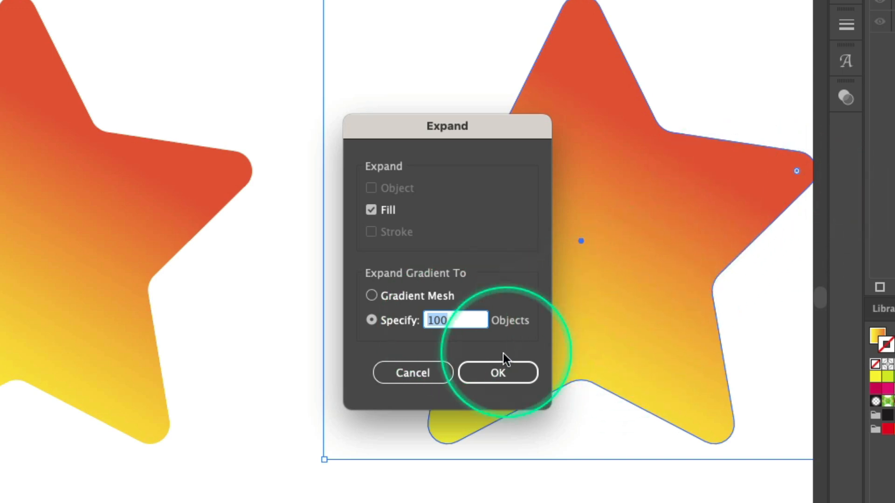
Confirm expanding the star's gradient fill into 100 specified objects
{"action": "left_click", "coordinate": [497, 373]}
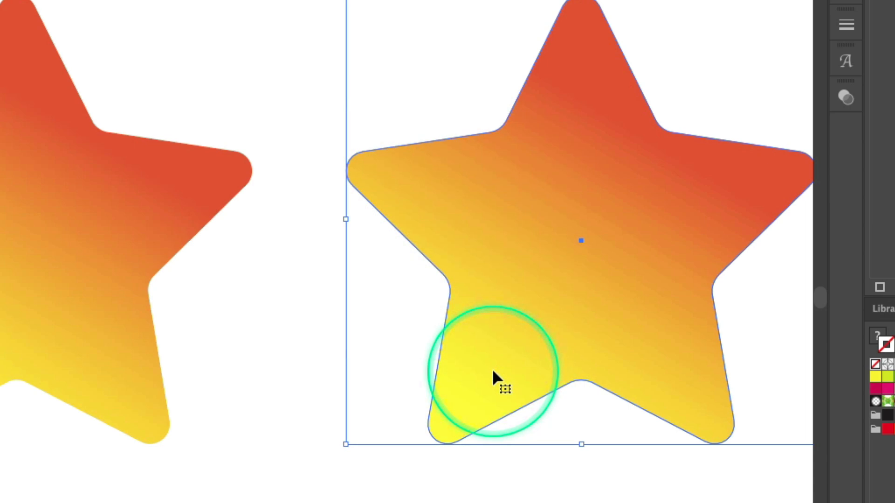
Inside the star's clip group, drag a single gradient colour band around and back to show it is a separate path
{"action": "left_click_drag", "start_coordinate": [504, 388], "coordinate": [529, 391]}
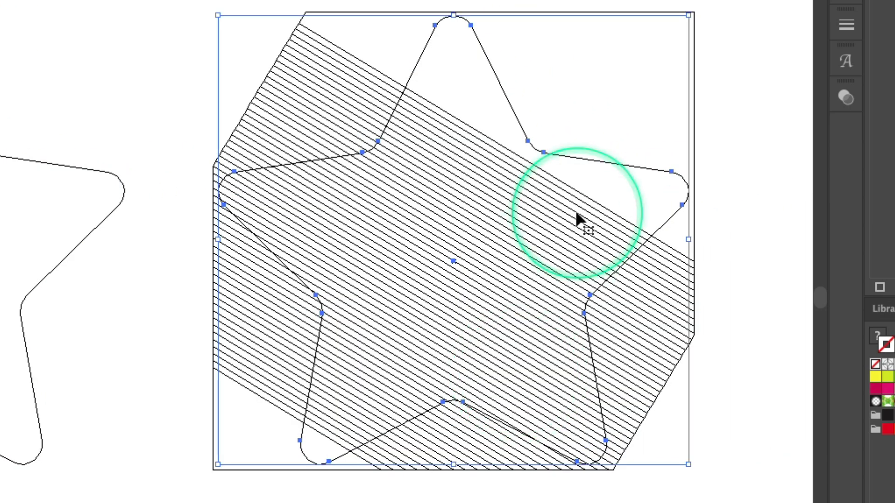
{"action": "mouse_move", "coordinate": [368, 442]}
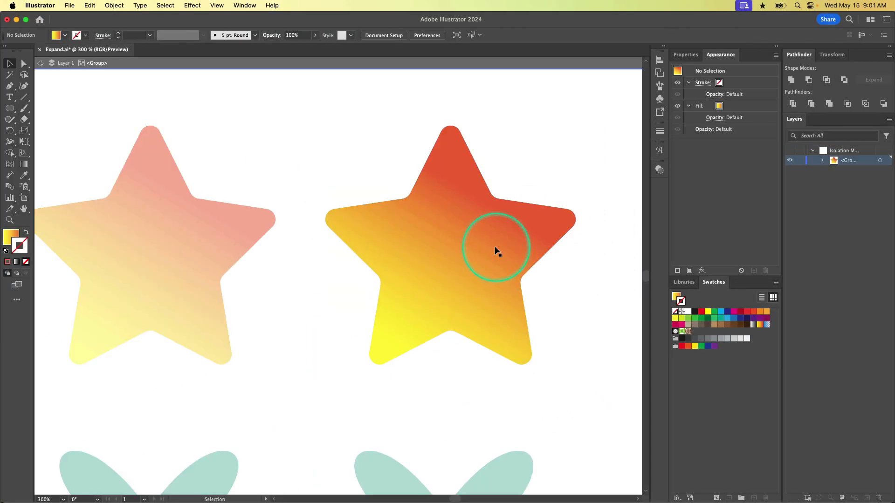
{"action": "left_click", "coordinate": [495, 251]}
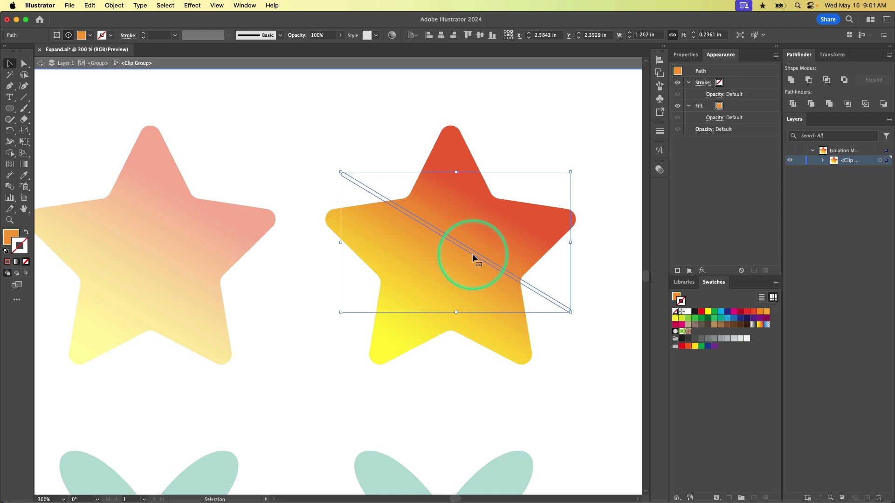
{"action": "left_click_drag", "start_coordinate": [473, 258], "coordinate": [465, 275]}
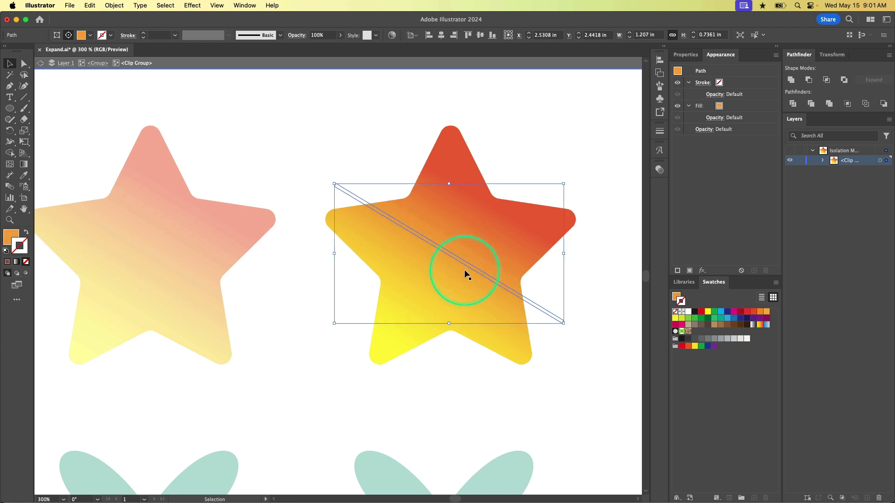
{"action": "left_click_drag", "start_coordinate": [466, 273], "coordinate": [462, 285]}
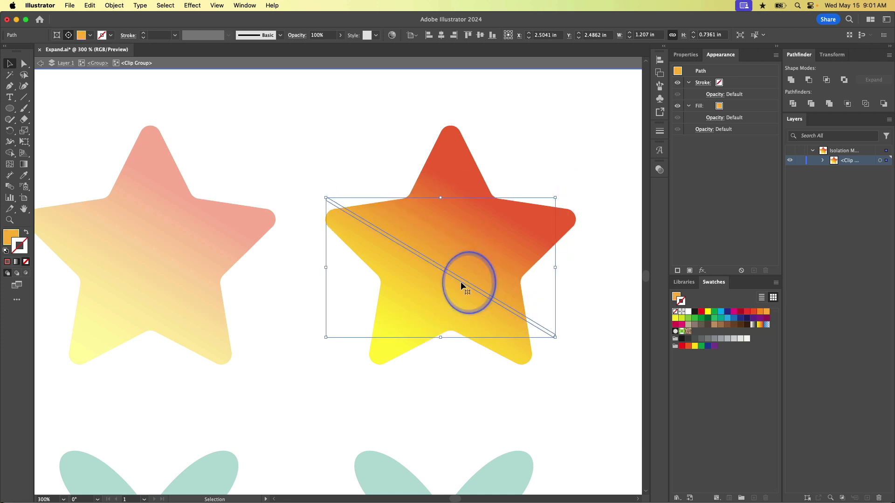
{"action": "left_click_drag", "start_coordinate": [468, 282], "coordinate": [462, 290]}
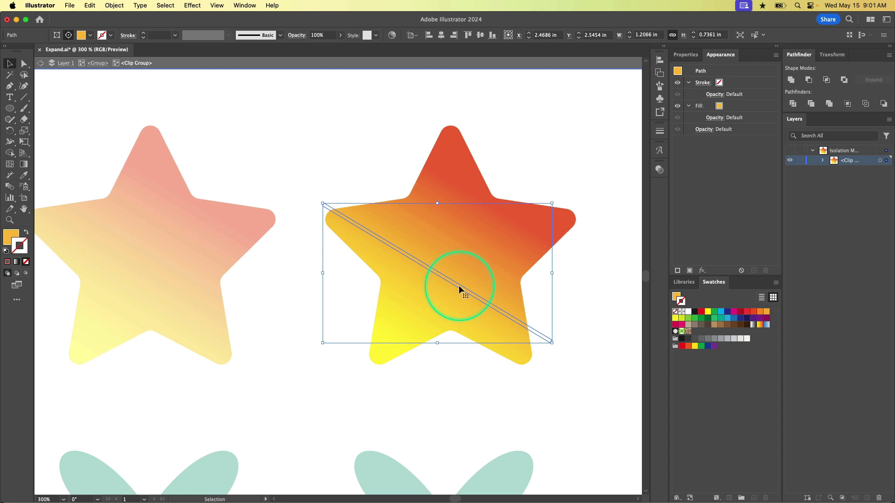
{"action": "left_click_drag", "start_coordinate": [460, 288], "coordinate": [385, 297]}
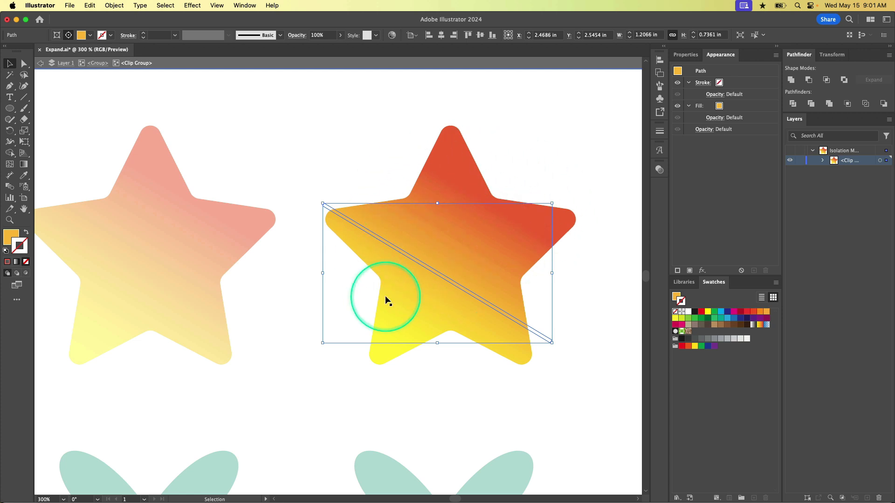
{"action": "left_click_drag", "start_coordinate": [385, 297], "coordinate": [454, 269]}
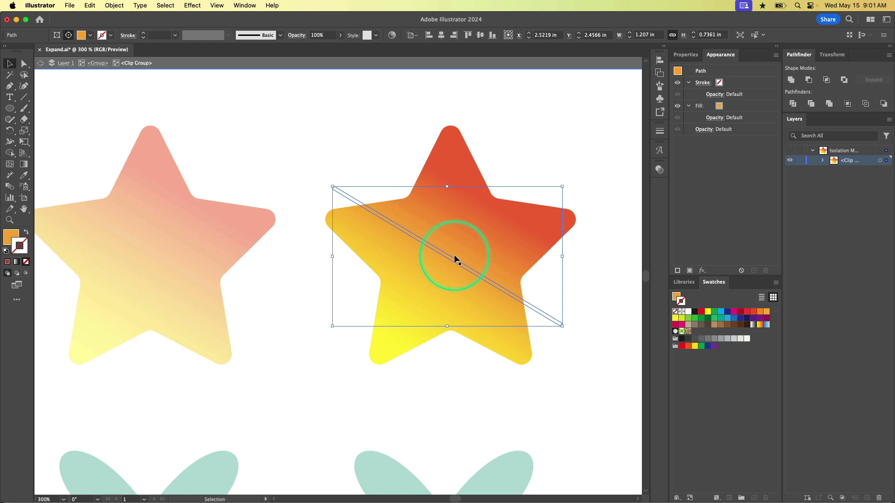
{"action": "left_click_drag", "start_coordinate": [457, 260], "coordinate": [462, 253]}
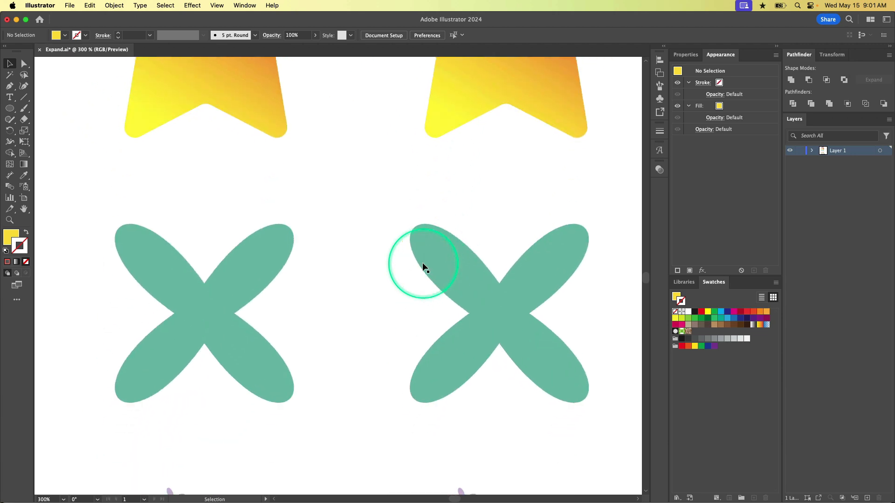
Find Expand greyed out, then select the right green X and reveal its circle path with Pucker & Bloat
{"action": "scroll", "scroll_direction": "down", "scroll_amount": 3}
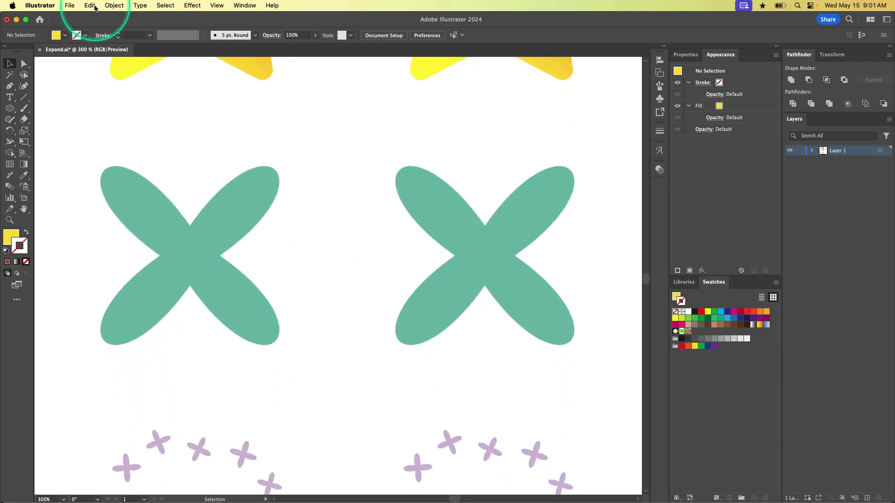
{"action": "left_click", "coordinate": [113, 5]}
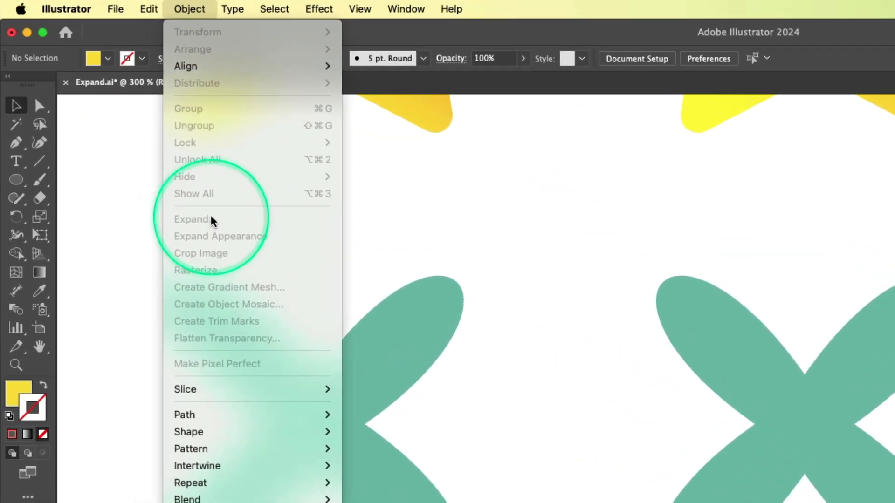
{"action": "mouse_move", "coordinate": [215, 241]}
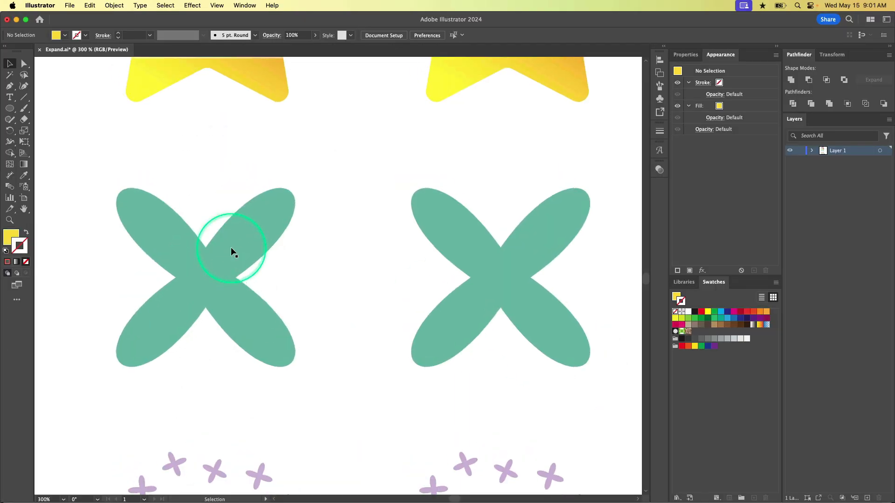
{"action": "left_click", "coordinate": [232, 253]}
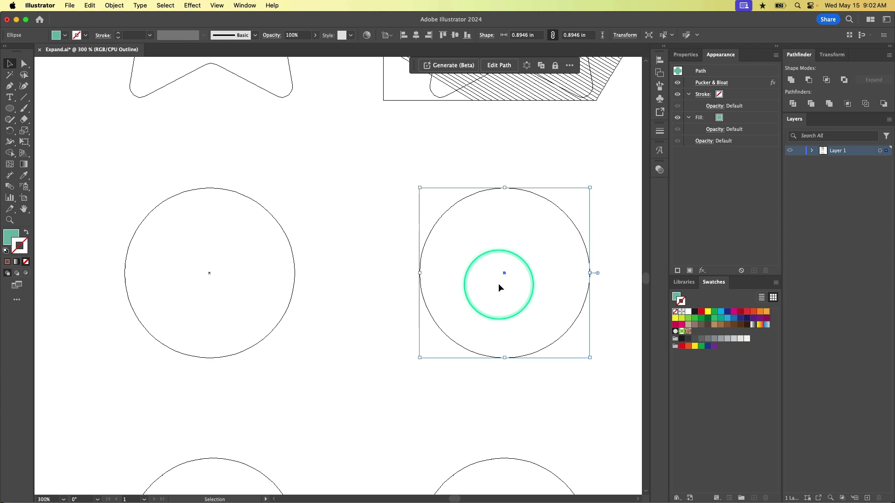
{"action": "left_click_drag", "start_coordinate": [499, 288], "coordinate": [565, 263]}
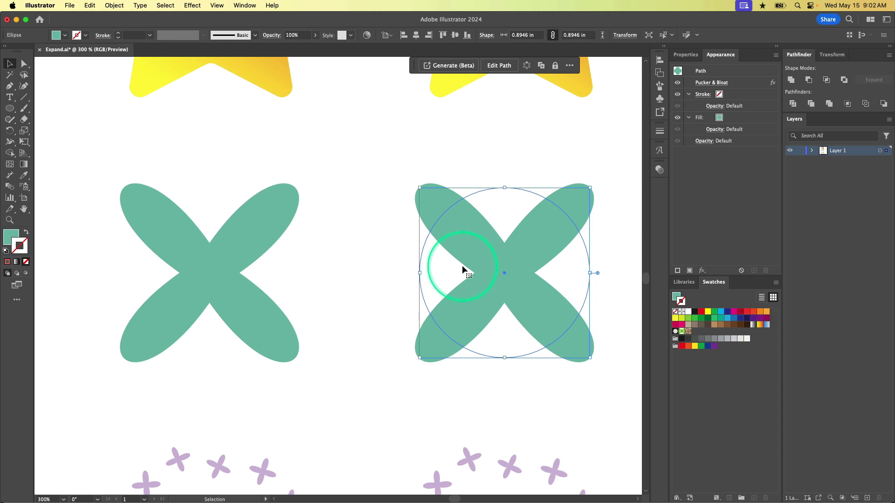
{"action": "mouse_move", "coordinate": [524, 222]}
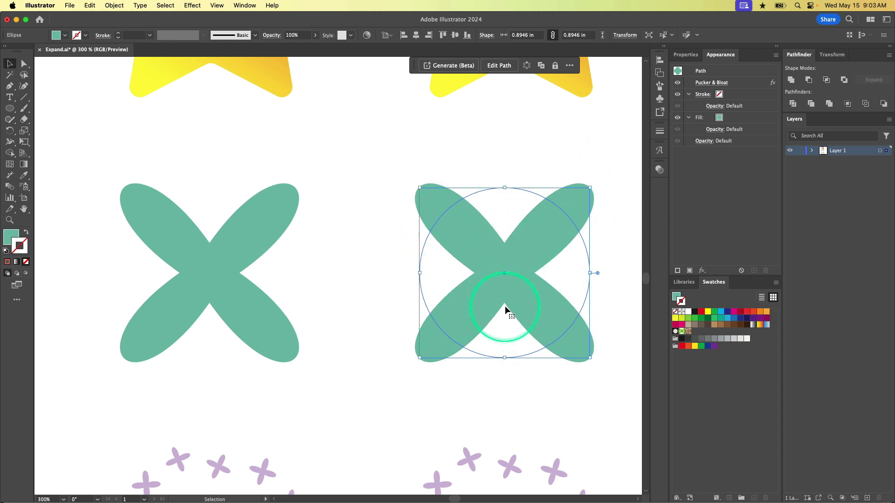
{"action": "left_click_drag", "start_coordinate": [505, 309], "coordinate": [531, 277]}
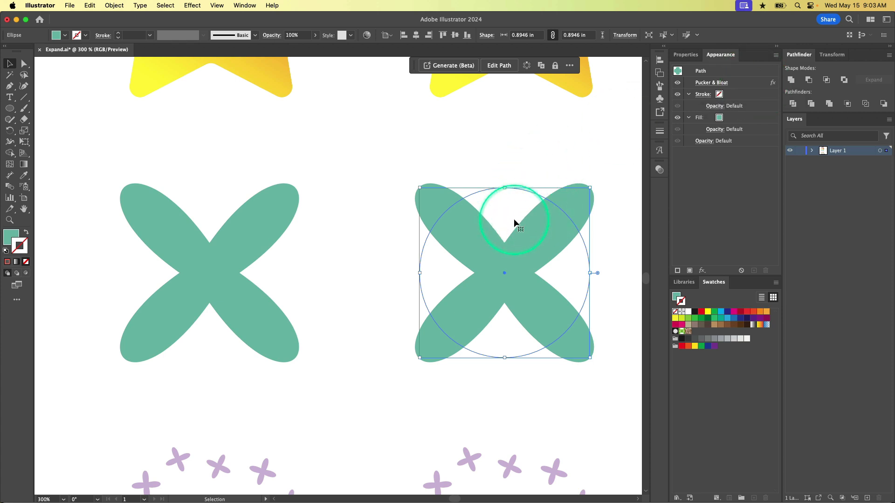
Expand Appearance on the right X into a real X-shaped path and check it in Outline view
{"action": "left_click", "coordinate": [114, 6]}
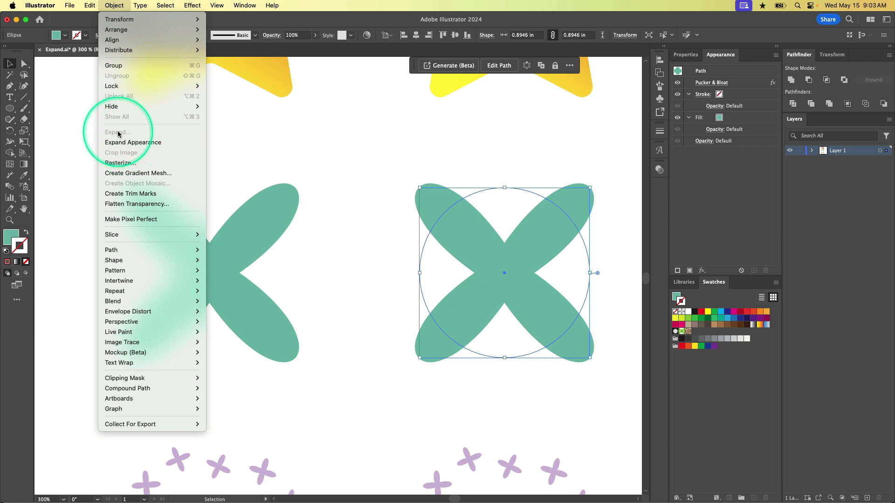
{"action": "mouse_move", "coordinate": [133, 142]}
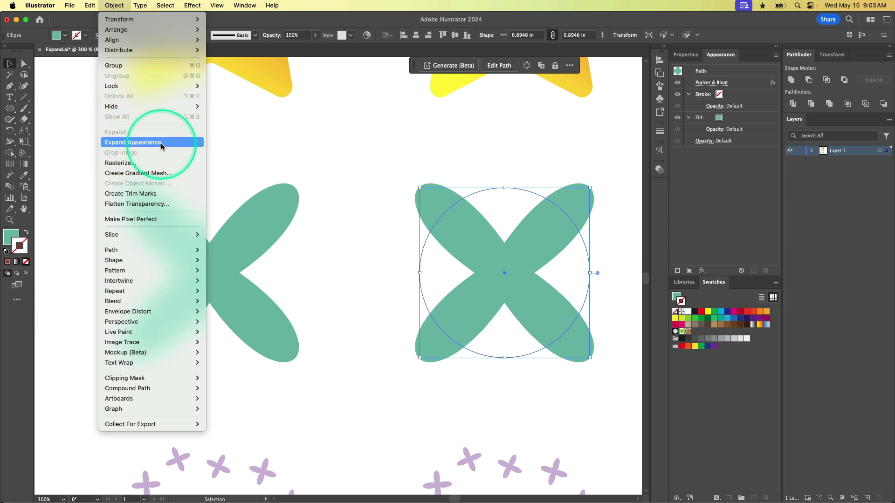
{"action": "left_click", "coordinate": [132, 142]}
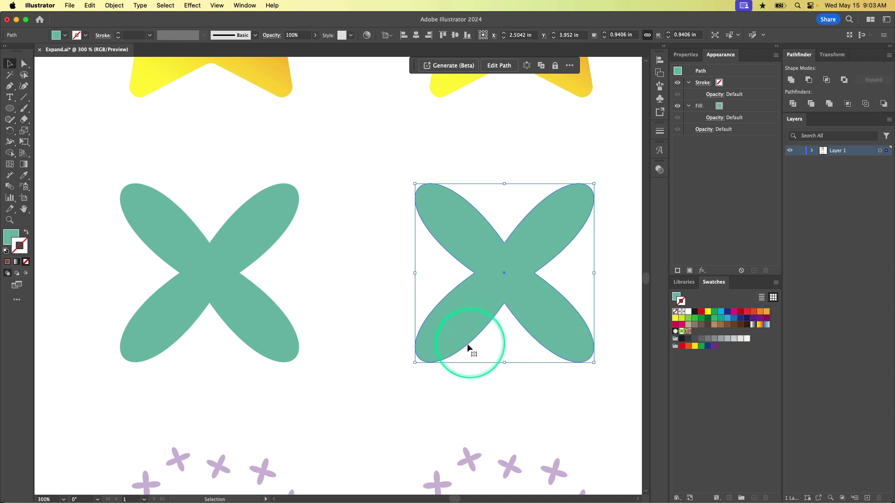
{"action": "mouse_move", "coordinate": [486, 206]}
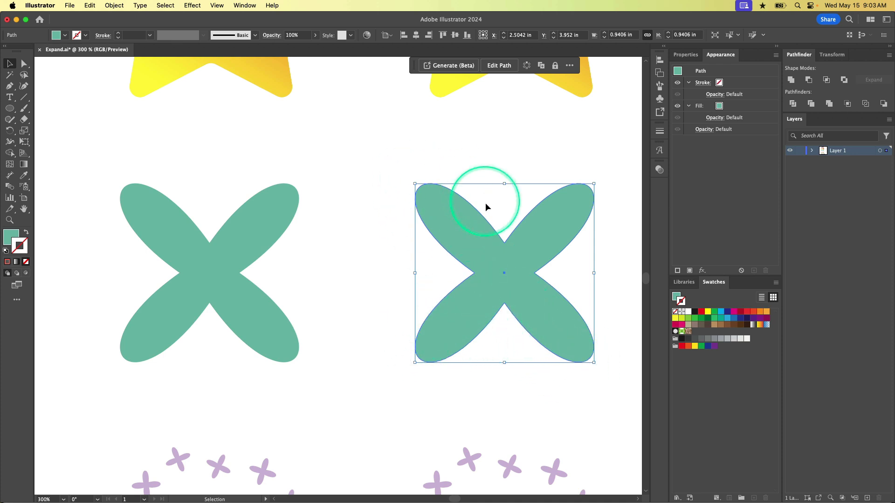
{"action": "key", "text": "cmd+y"}
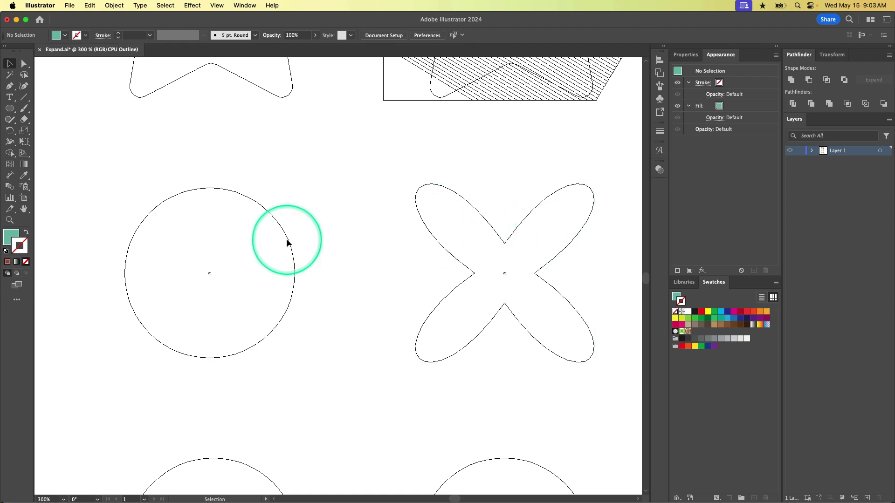
{"action": "mouse_move", "coordinate": [530, 354]}
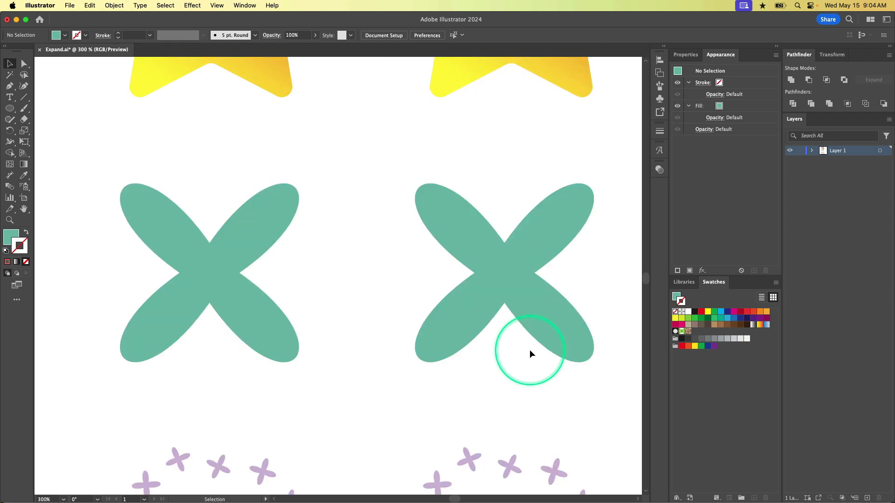
{"action": "scroll", "scroll_direction": "down", "scroll_amount": 3}
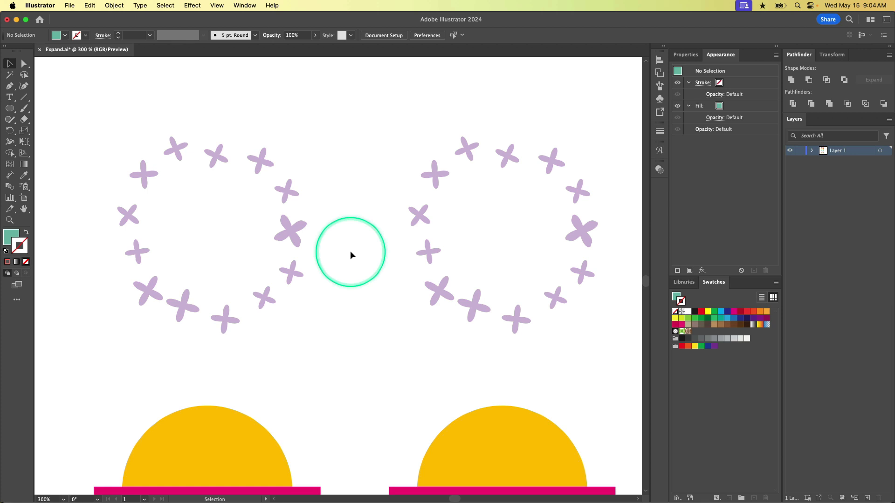
Select the left flower ring and confirm it is a circle path with a Scatter Brush 1 stroke
{"action": "left_click_drag", "start_coordinate": [351, 254], "coordinate": [301, 245]}
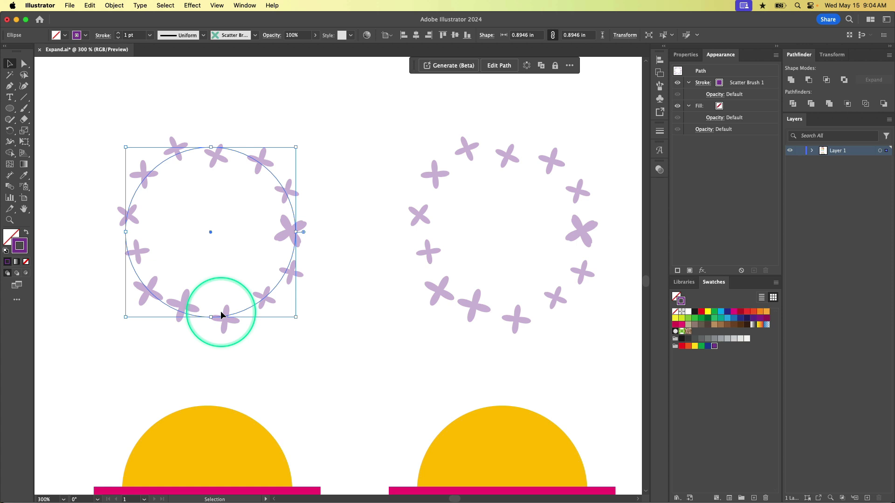
{"action": "mouse_move", "coordinate": [255, 220]}
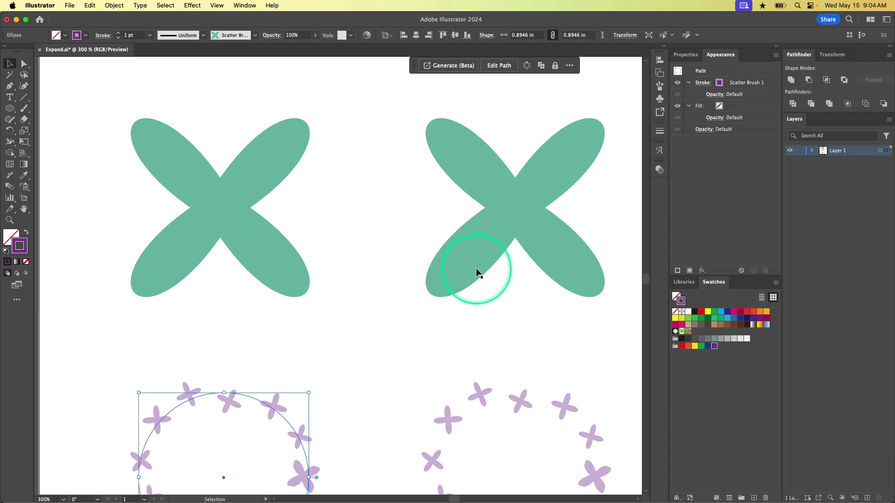
{"action": "scroll", "scroll_direction": "down", "scroll_amount": 3}
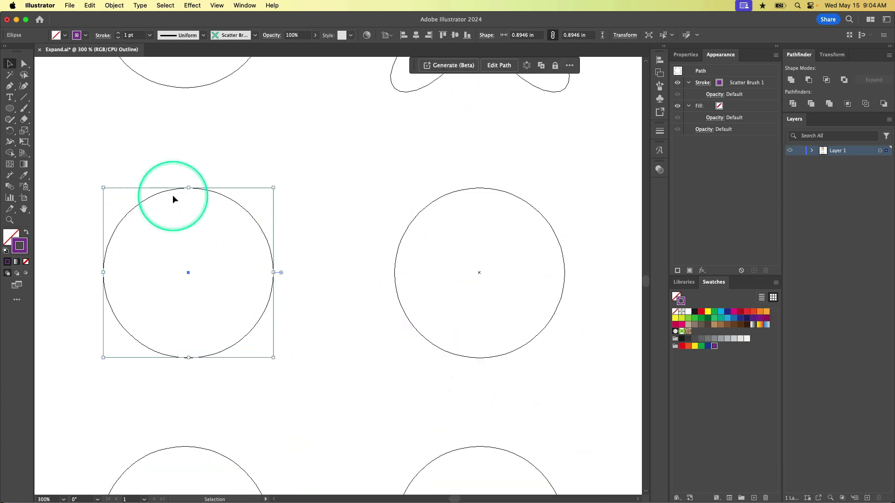
{"action": "mouse_move", "coordinate": [558, 293]}
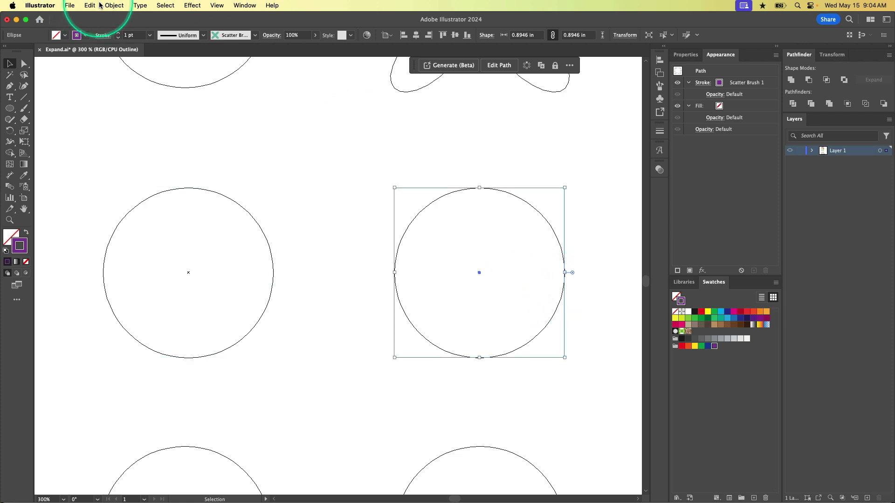
{"action": "left_click", "coordinate": [114, 6]}
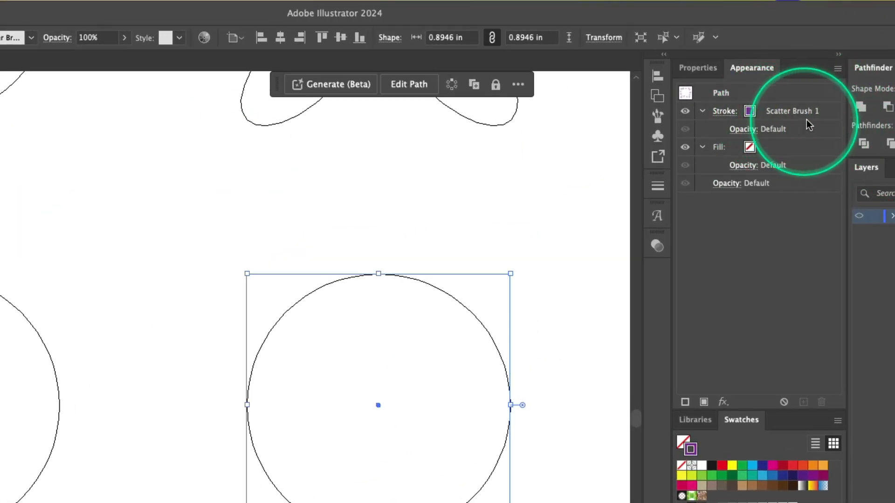
Expand Appearance on the right ring into separate flower shapes and pick out an individual flower
{"action": "left_click", "coordinate": [113, 6]}
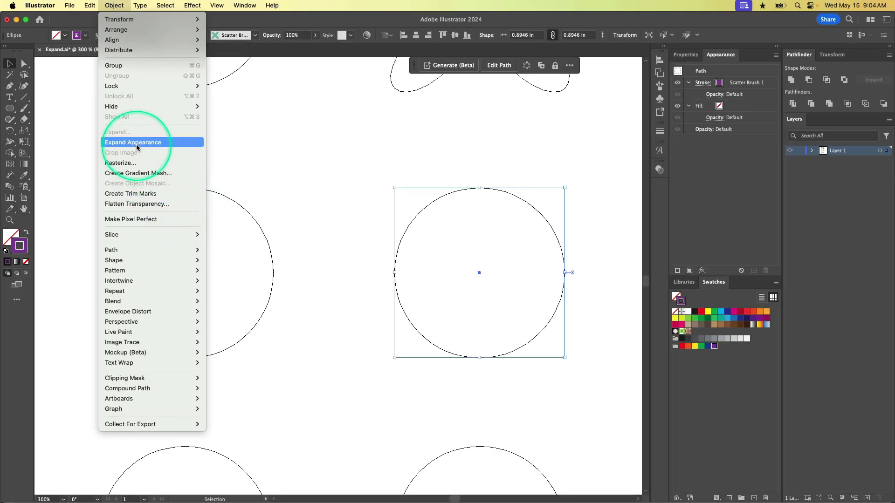
{"action": "left_click", "coordinate": [134, 142]}
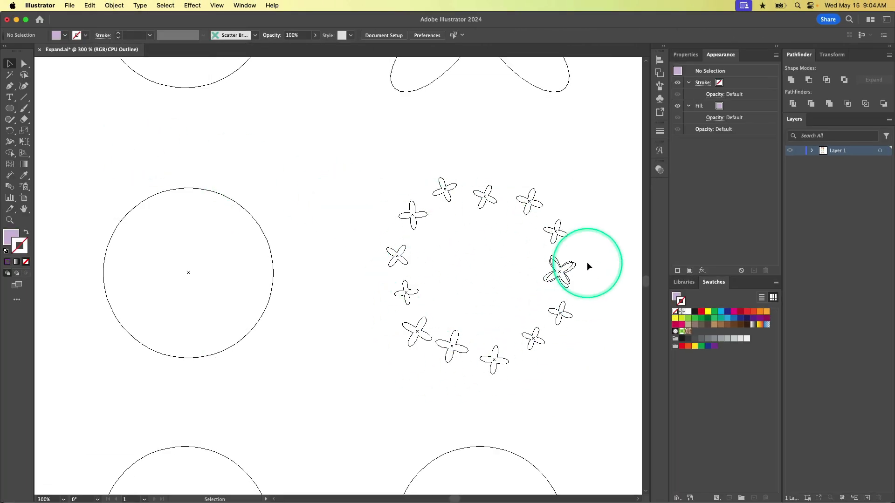
{"action": "mouse_move", "coordinate": [454, 207]}
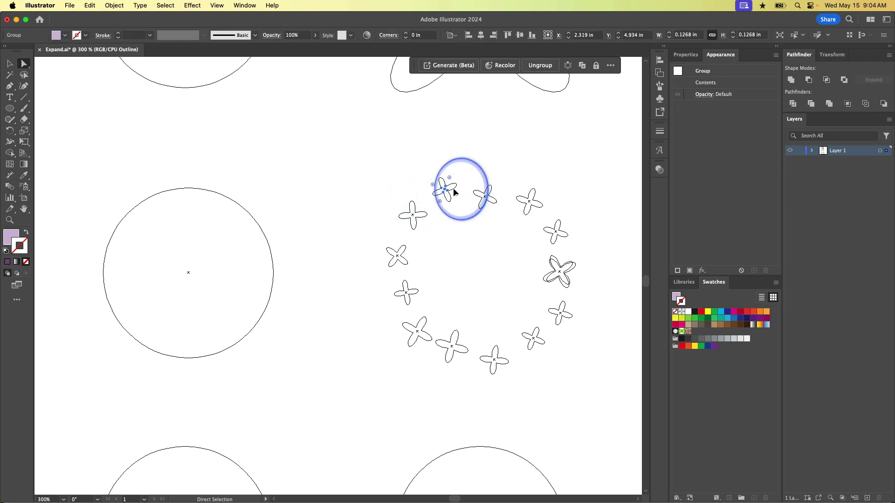
{"action": "left_click_drag", "start_coordinate": [462, 191], "coordinate": [445, 172]}
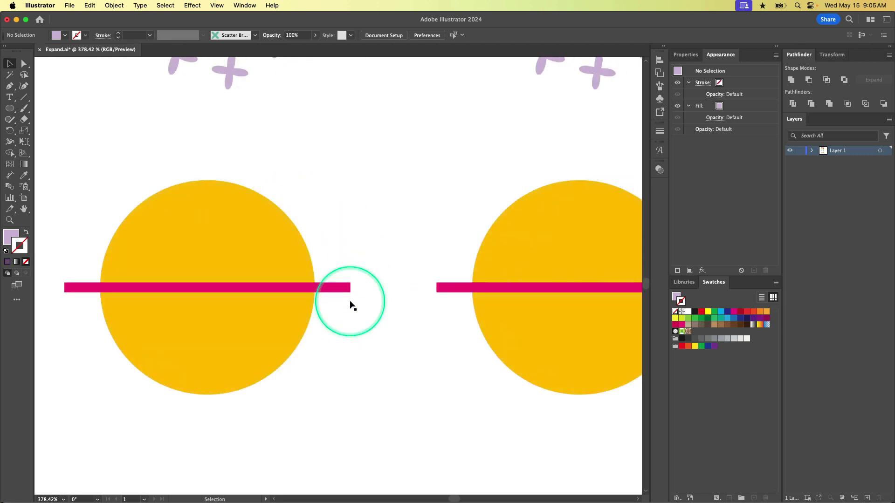
{"action": "mouse_move", "coordinate": [258, 254]}
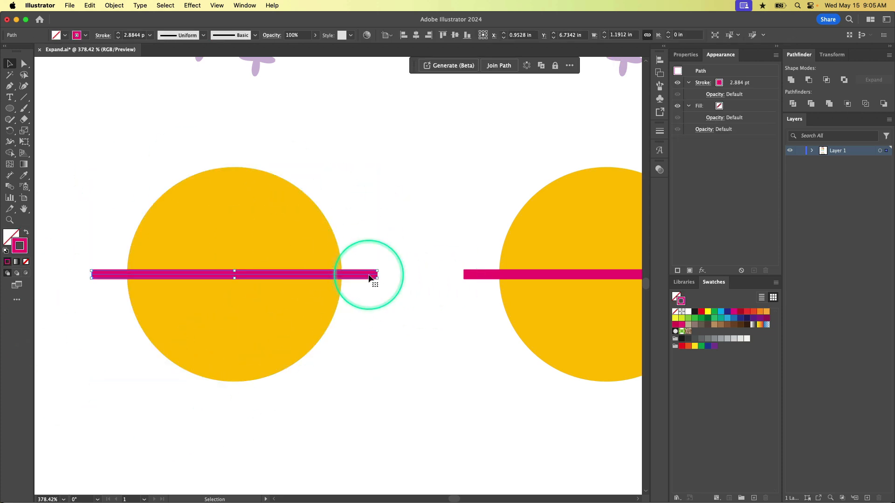
Select the left yellow circle with its magenta bar to show the bar is a separate 2.884 pt stroked line
{"action": "left_click_drag", "start_coordinate": [370, 274], "coordinate": [427, 349]}
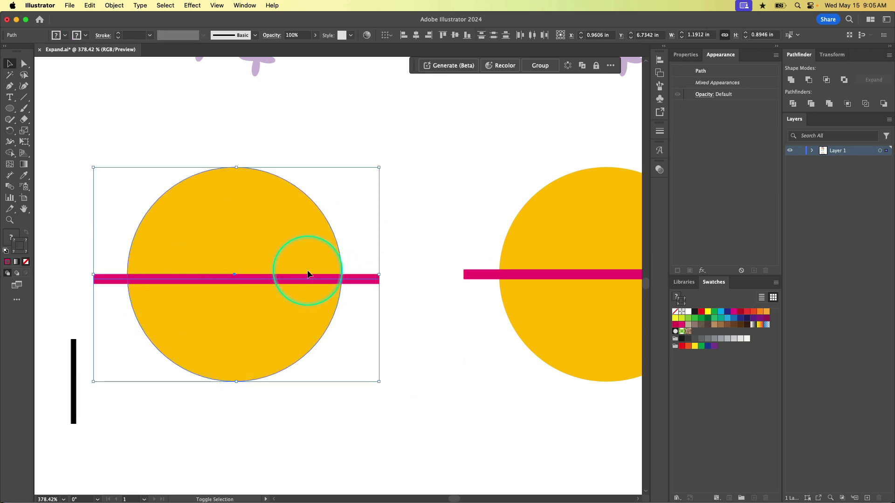
{"action": "key", "text": "shift+m"}
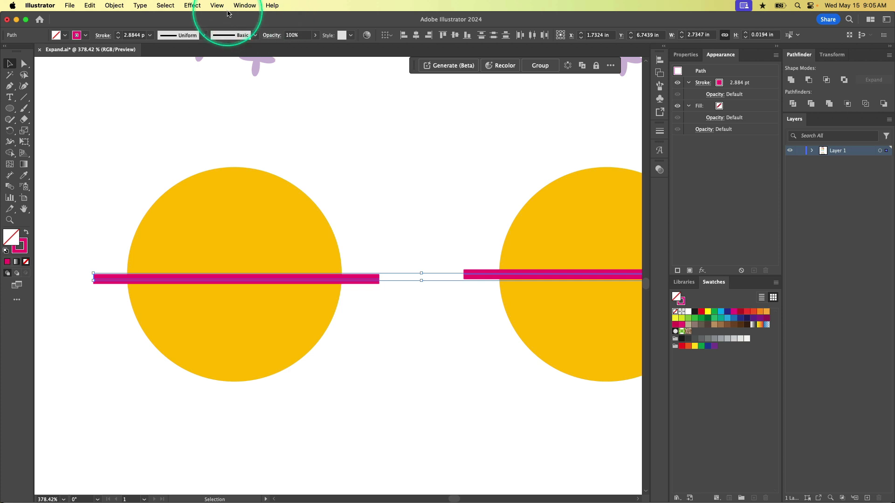
Apply a Zig Zag effect with Smooth points to the lines across both yellow circles
{"action": "left_click", "coordinate": [192, 6]}
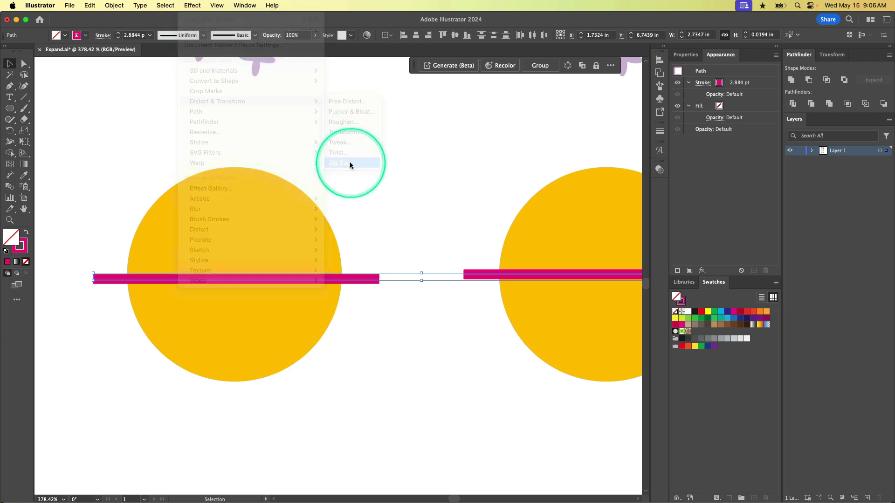
{"action": "left_click", "coordinate": [337, 163]}
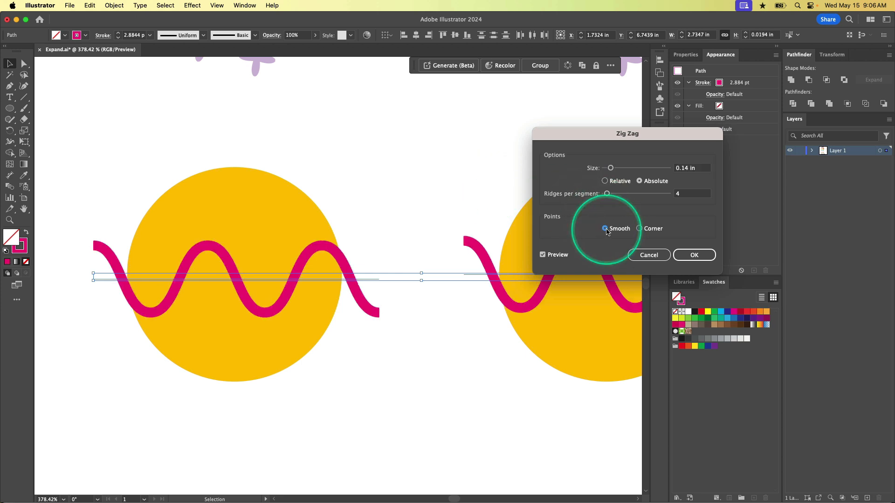
{"action": "left_click", "coordinate": [693, 255]}
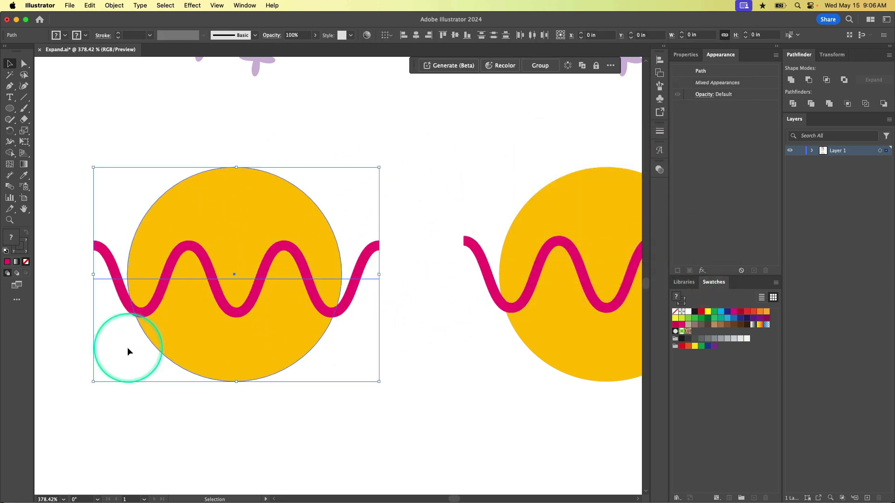
Select the left circle with its wave and divide the circle where the line crosses it using Shape Builder
{"action": "left_click_drag", "start_coordinate": [129, 352], "coordinate": [237, 274]}
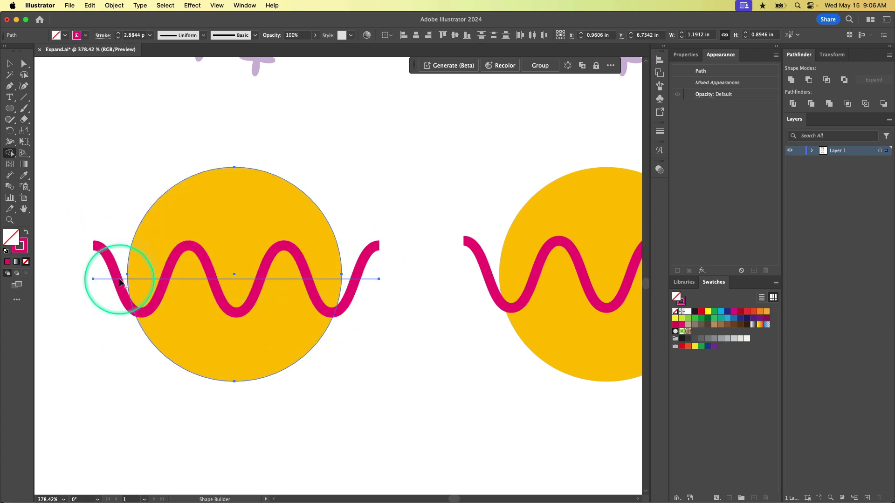
{"action": "left_click_drag", "start_coordinate": [121, 282], "coordinate": [271, 302]}
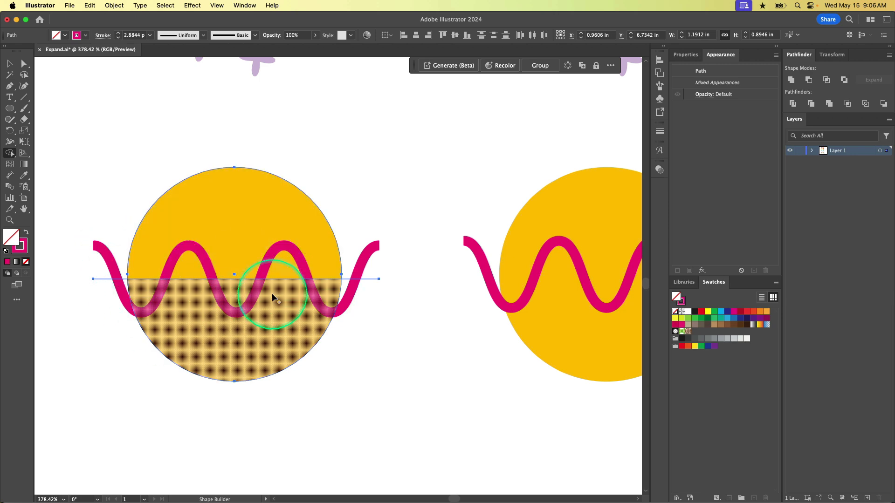
{"action": "mouse_move", "coordinate": [291, 301]}
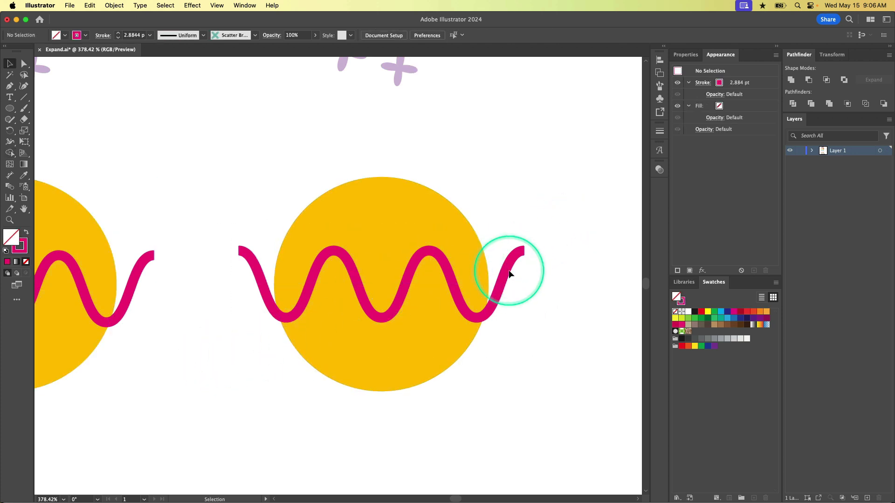
Expand Appearance on the right wave so its zigzag becomes a real wavy path
{"action": "left_click", "coordinate": [508, 274]}
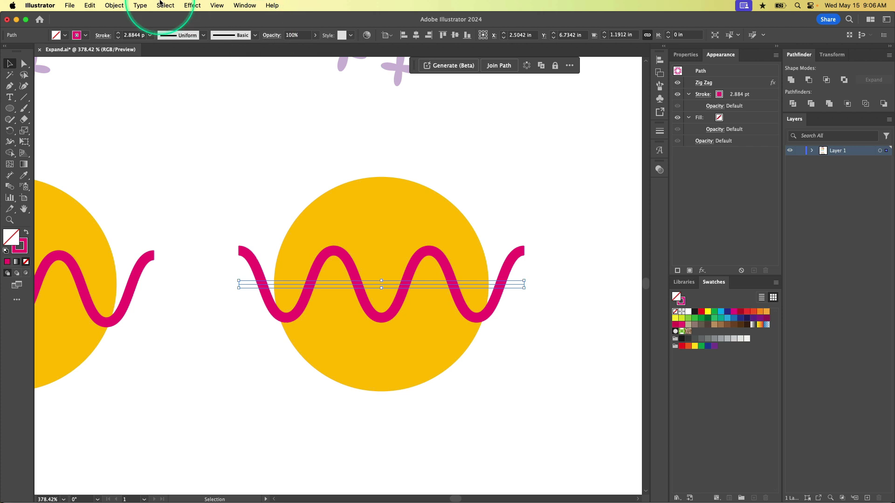
{"action": "left_click", "coordinate": [114, 6]}
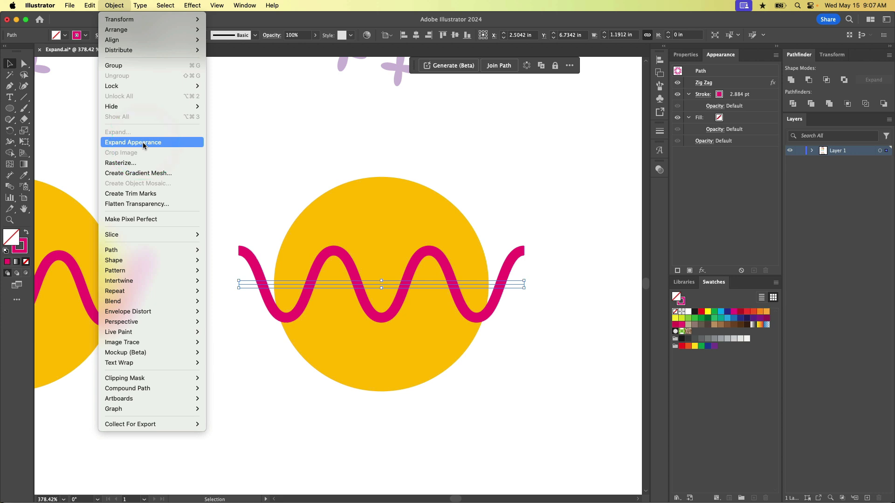
{"action": "left_click", "coordinate": [143, 142]}
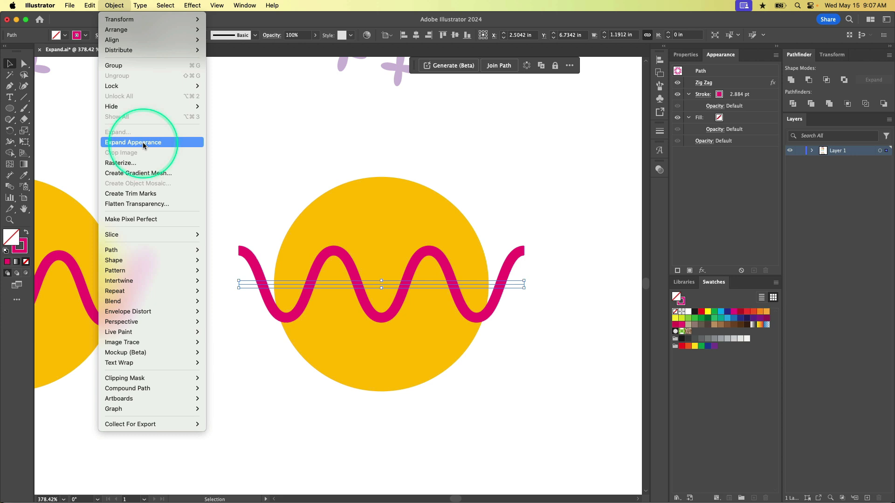
{"action": "left_click", "coordinate": [133, 142]}
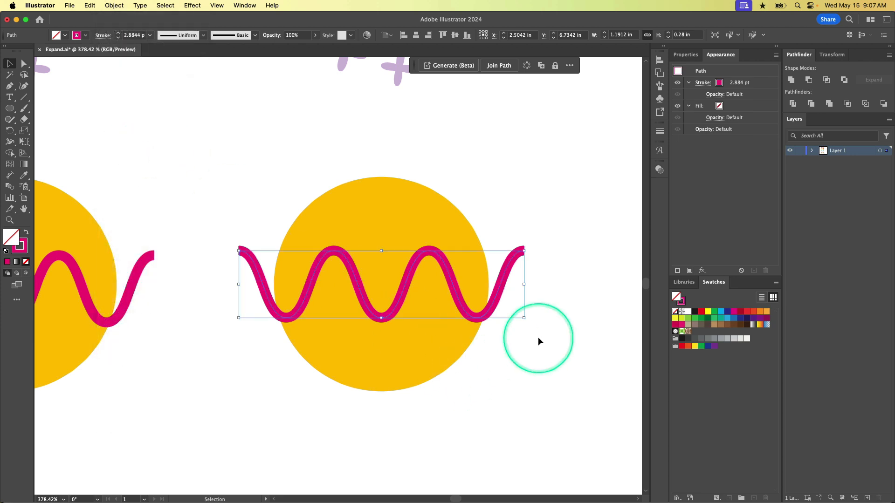
{"action": "mouse_move", "coordinate": [504, 290]}
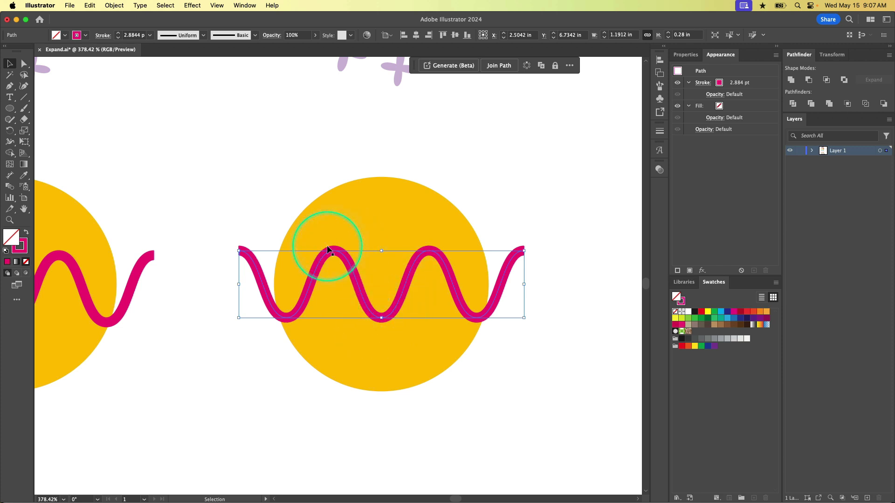
{"action": "mouse_move", "coordinate": [239, 250]}
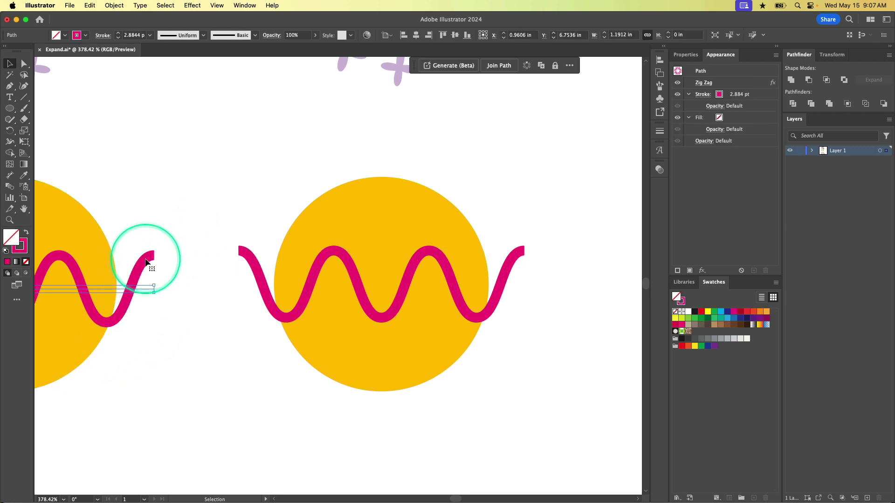
{"action": "left_click_drag", "start_coordinate": [151, 263], "coordinate": [149, 292]}
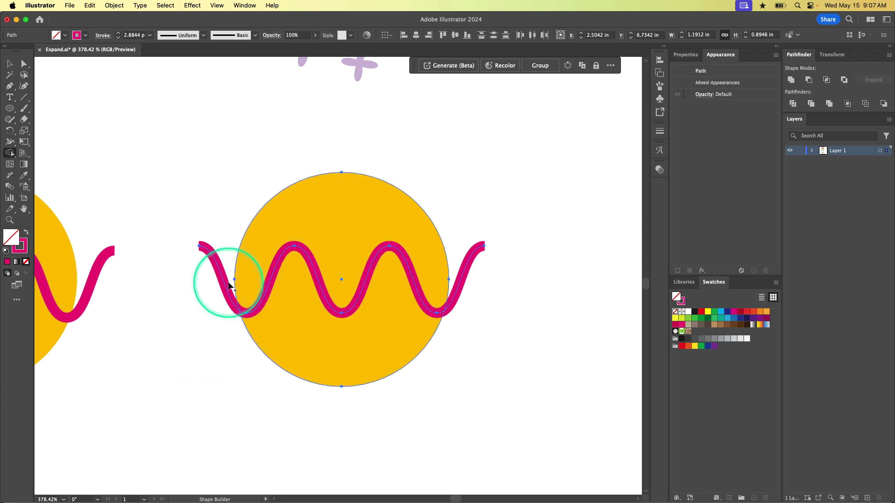
{"action": "left_click_drag", "start_coordinate": [229, 287], "coordinate": [366, 295]}
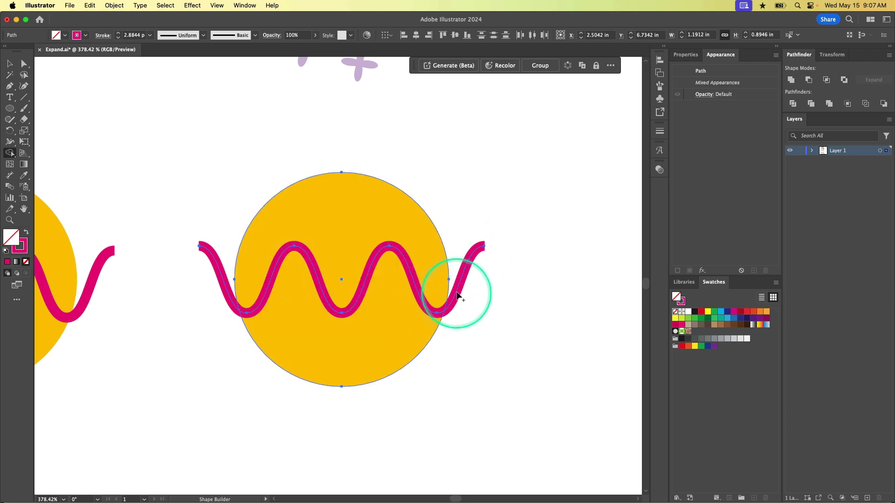
{"action": "left_click_drag", "start_coordinate": [460, 296], "coordinate": [405, 294]}
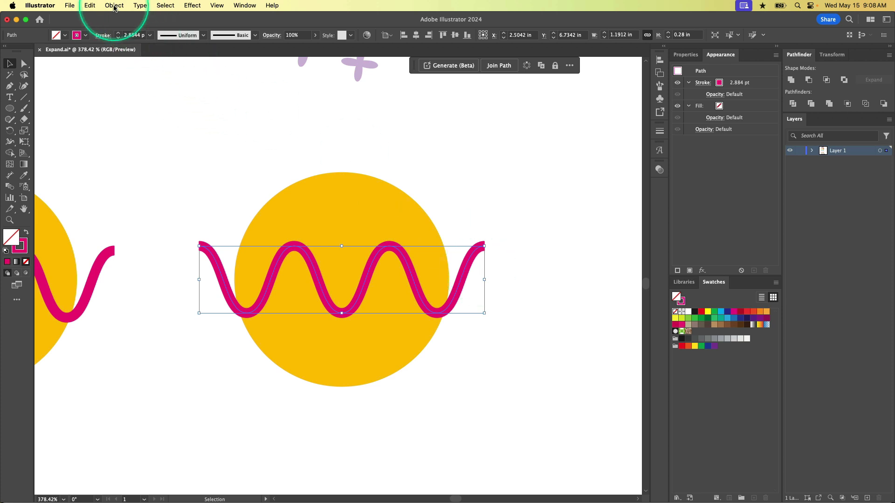
Expand the right wave with Fill and Stroke checked, turning its stroke into filled shapes
{"action": "left_click", "coordinate": [114, 6]}
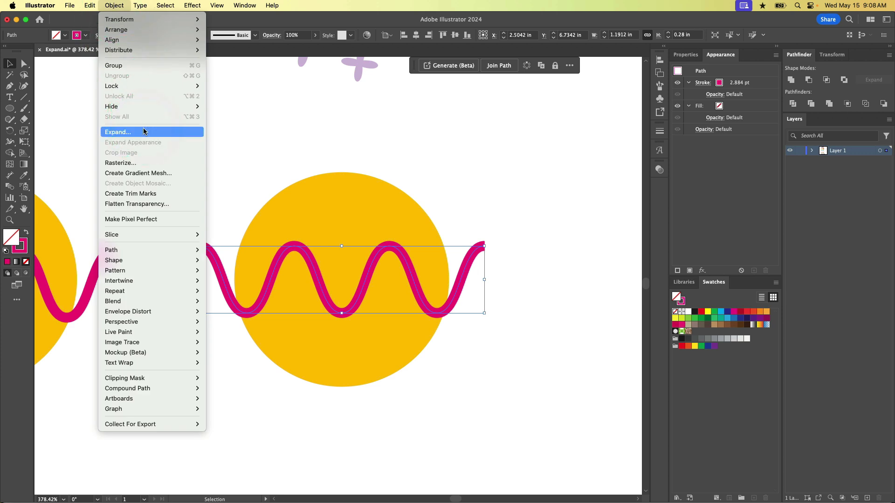
{"action": "left_click", "coordinate": [118, 131]}
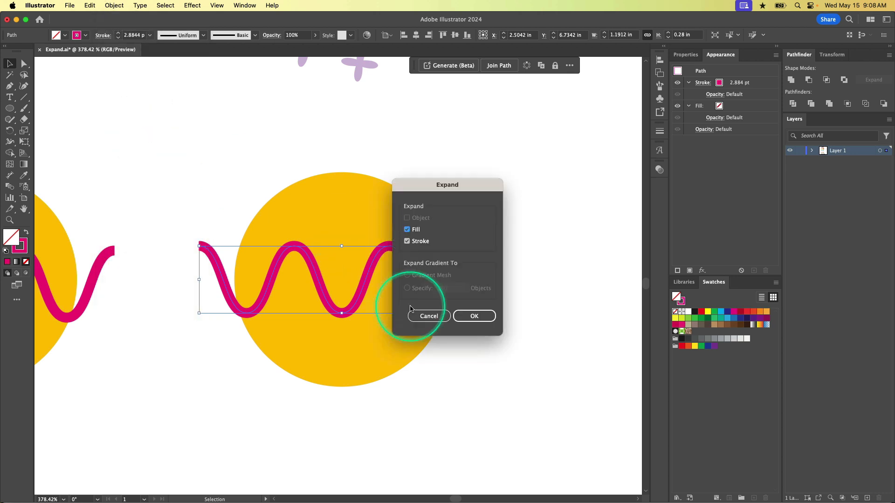
{"action": "left_click", "coordinate": [473, 316]}
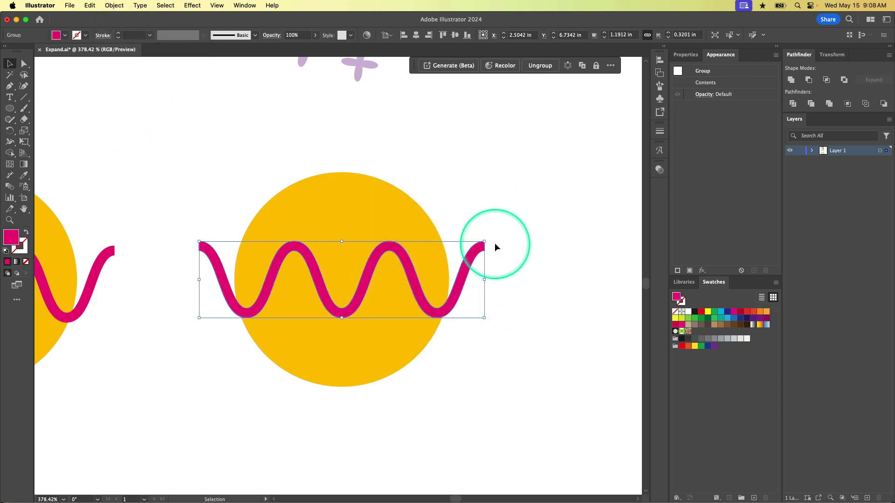
{"action": "mouse_move", "coordinate": [333, 324]}
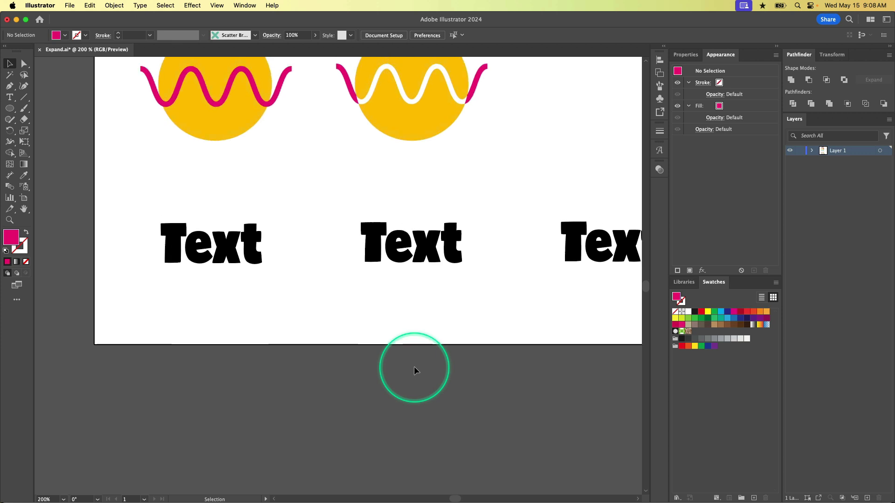
Select the middle 'Text' word below the circles for converting
{"action": "left_click", "coordinate": [10, 97]}
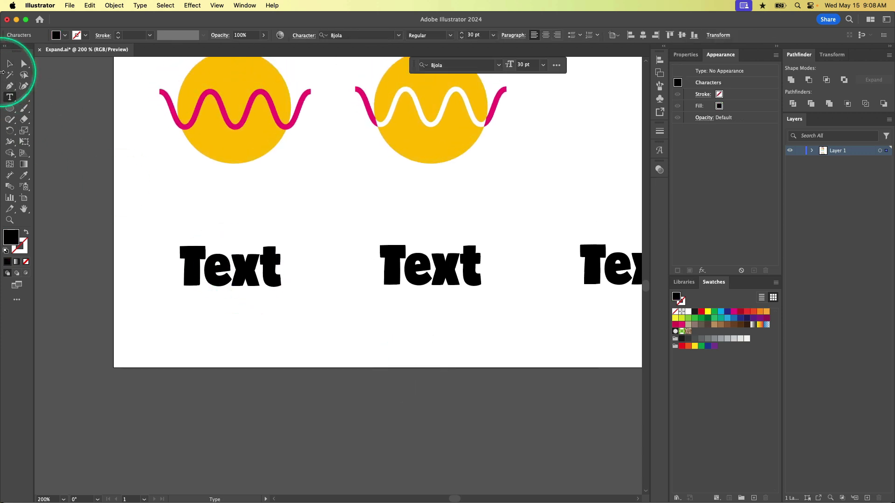
{"action": "double_click", "coordinate": [230, 267]}
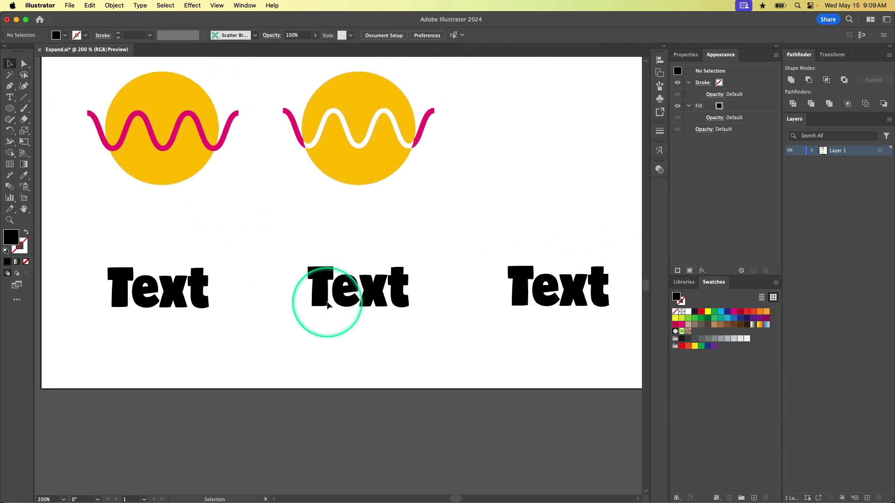
{"action": "mouse_move", "coordinate": [400, 280]}
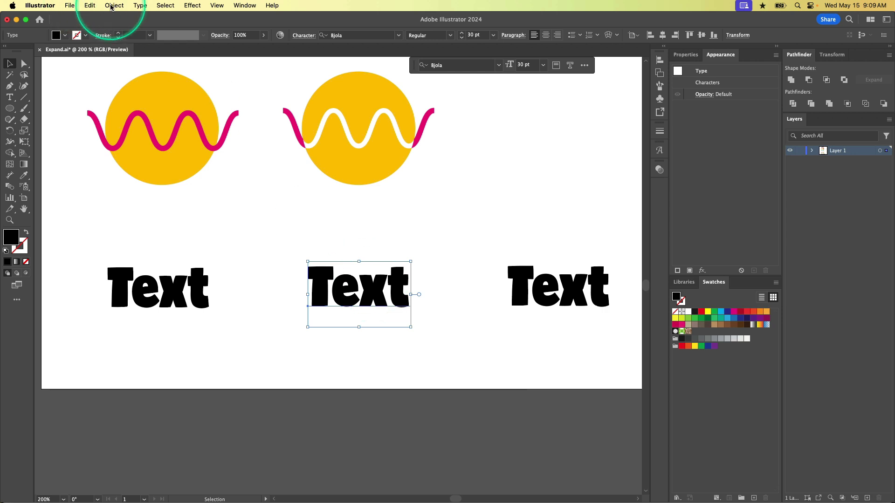
Expand the middle 'Text' word into paths via Object > Expand
{"action": "left_click", "coordinate": [114, 6]}
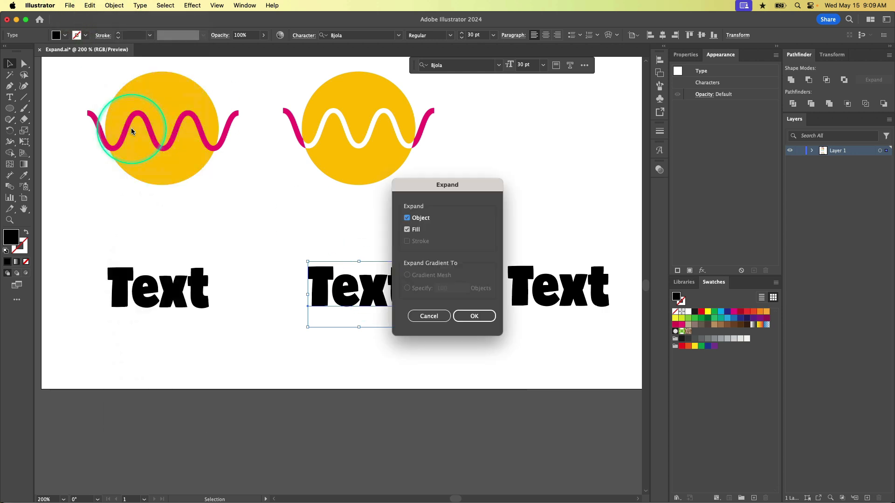
{"action": "left_click", "coordinate": [473, 316]}
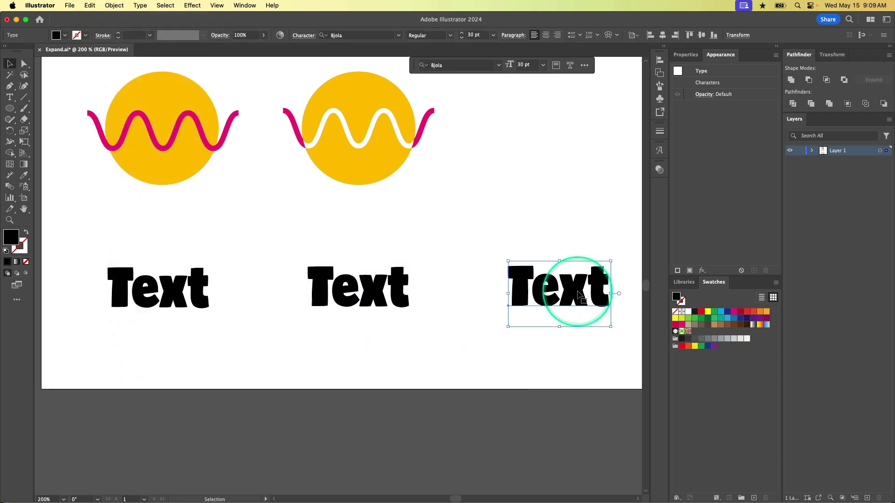
Convert the right 'Text' word into outlines with Type > Create Outlines
{"action": "left_click", "coordinate": [114, 5]}
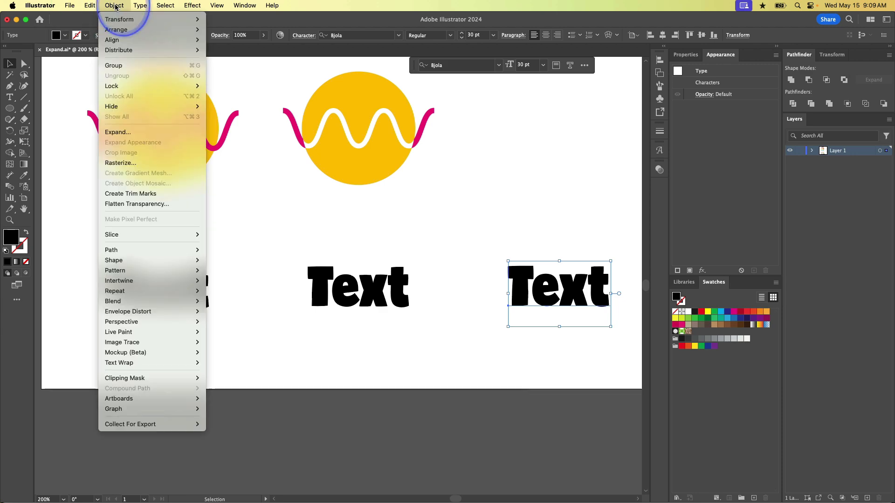
{"action": "left_click", "coordinate": [140, 6]}
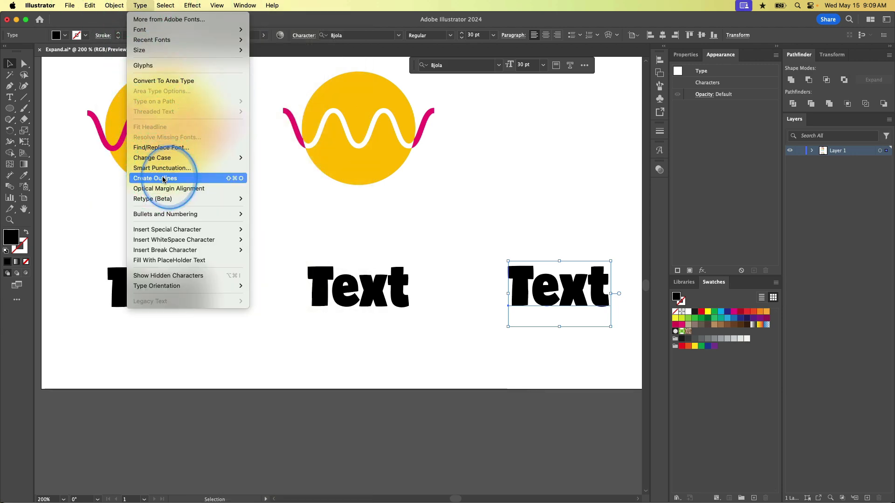
{"action": "left_click", "coordinate": [154, 178]}
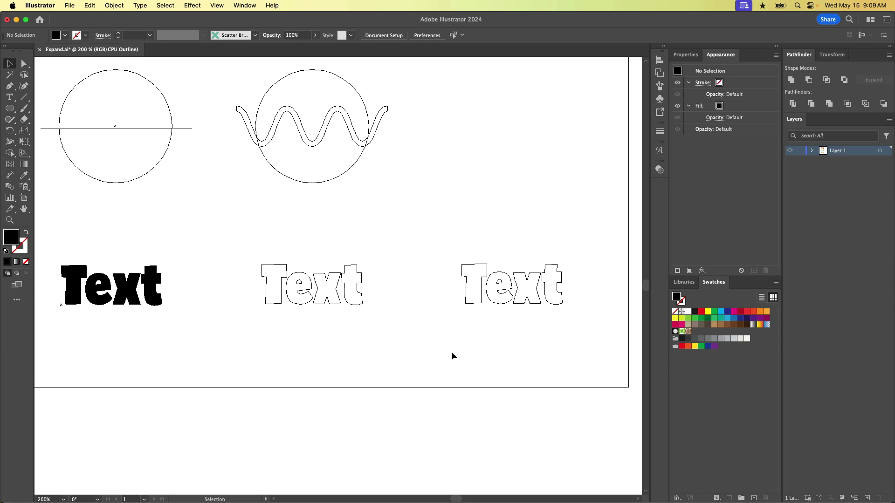
In Outline view, select the left 'Text' word to confirm it is still live type
{"action": "left_click", "coordinate": [74, 285]}
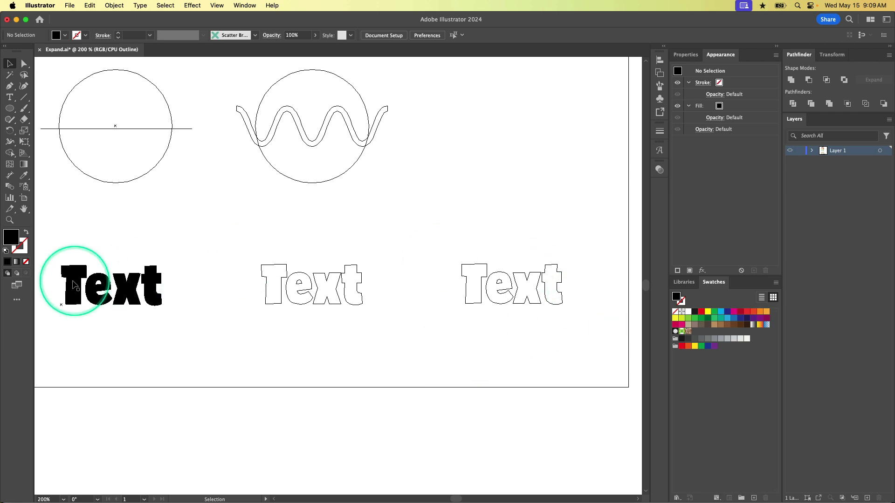